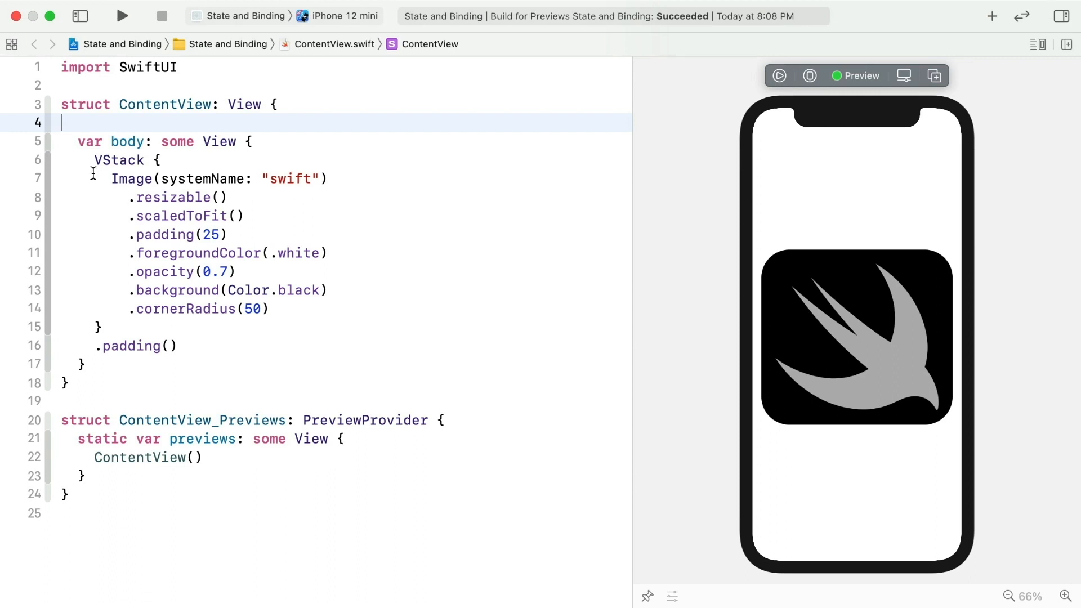
Insert a Color Picker from the Library into the VStack above the Swift logo.
left_click(118, 160)
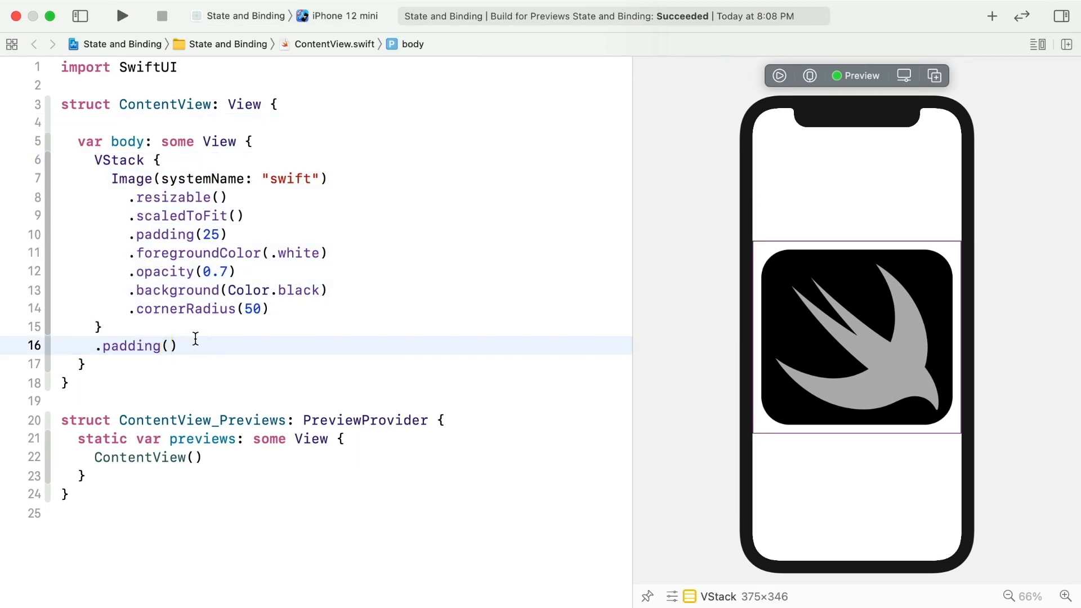
mouse_move(185, 345)
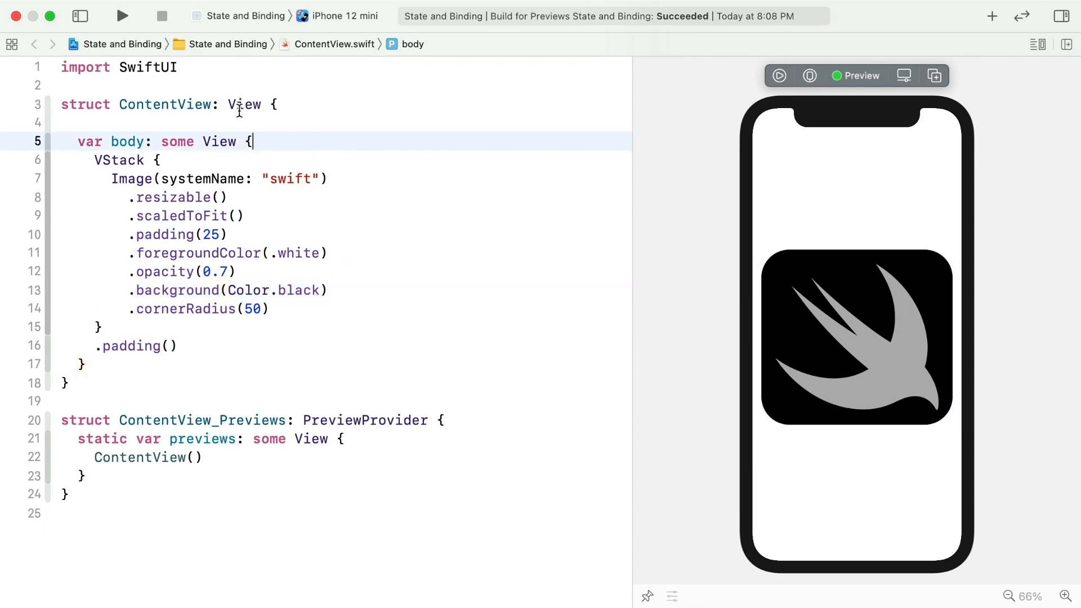
double_click(243, 104)
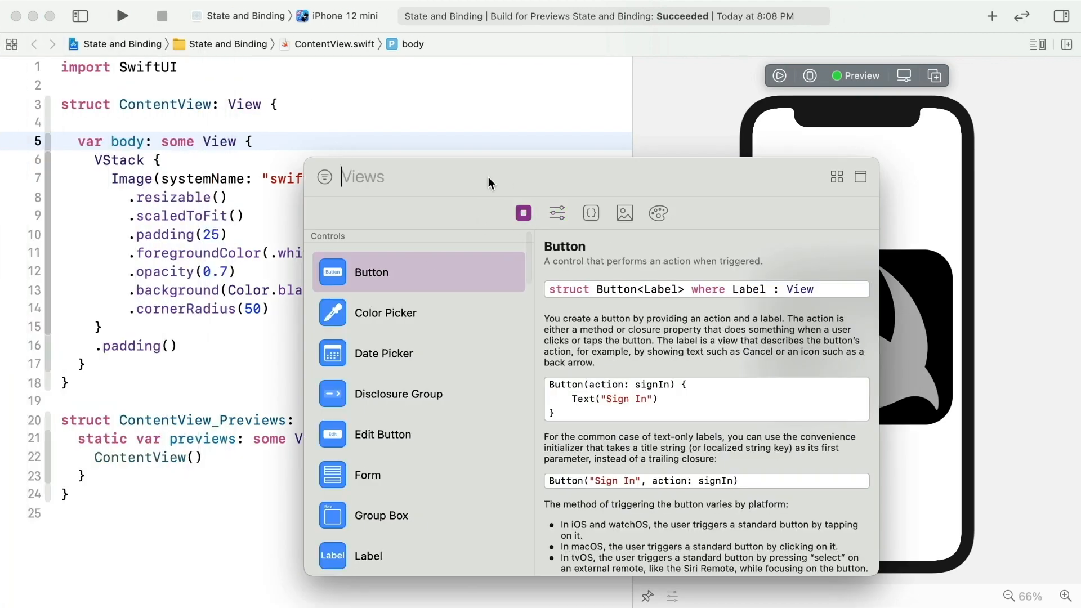
type("color")
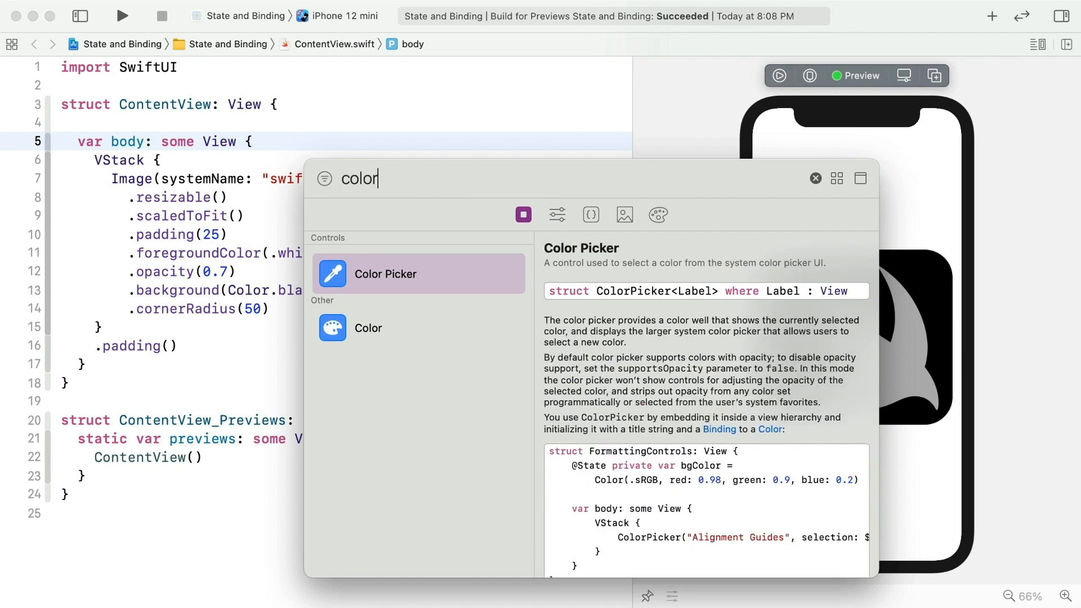
mouse_move(335, 274)
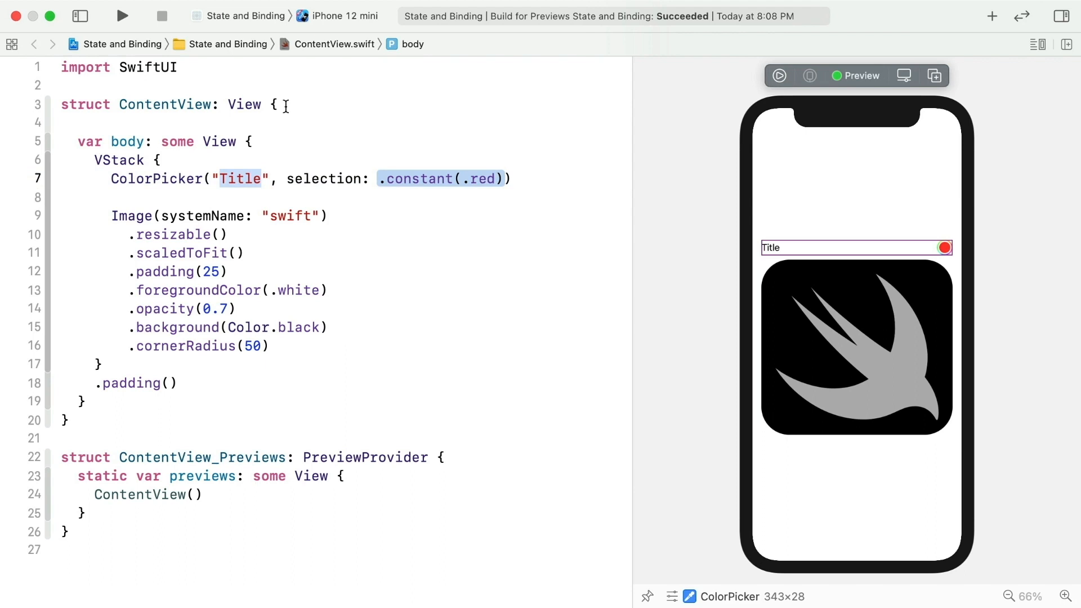
Title the picker "Swifty Color" and review its selection argument in the documentation.
type("Swifty Color")
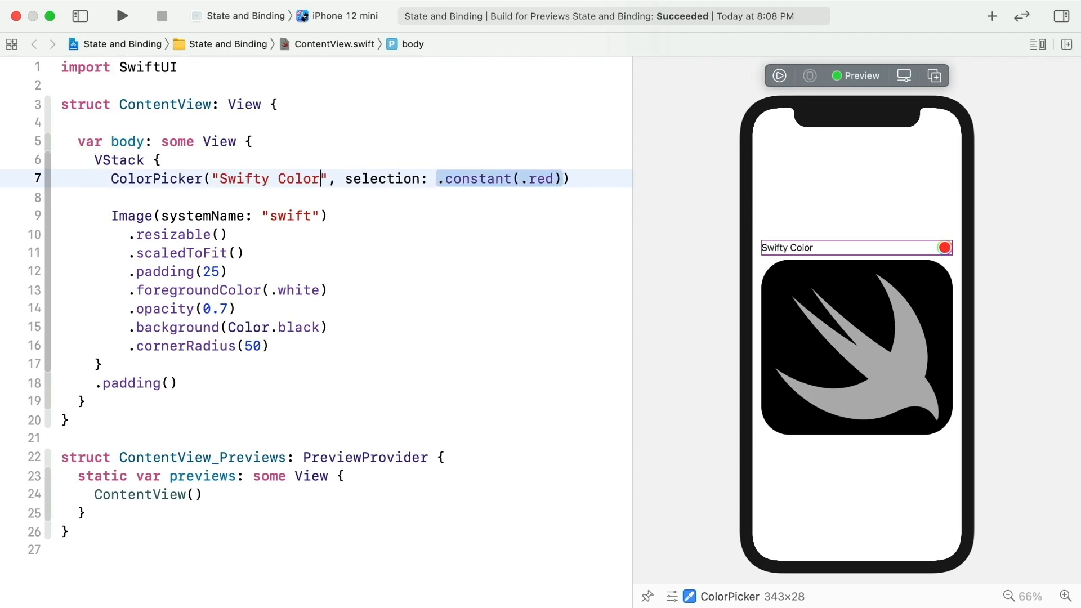
left_click_drag(344, 179, 569, 179)
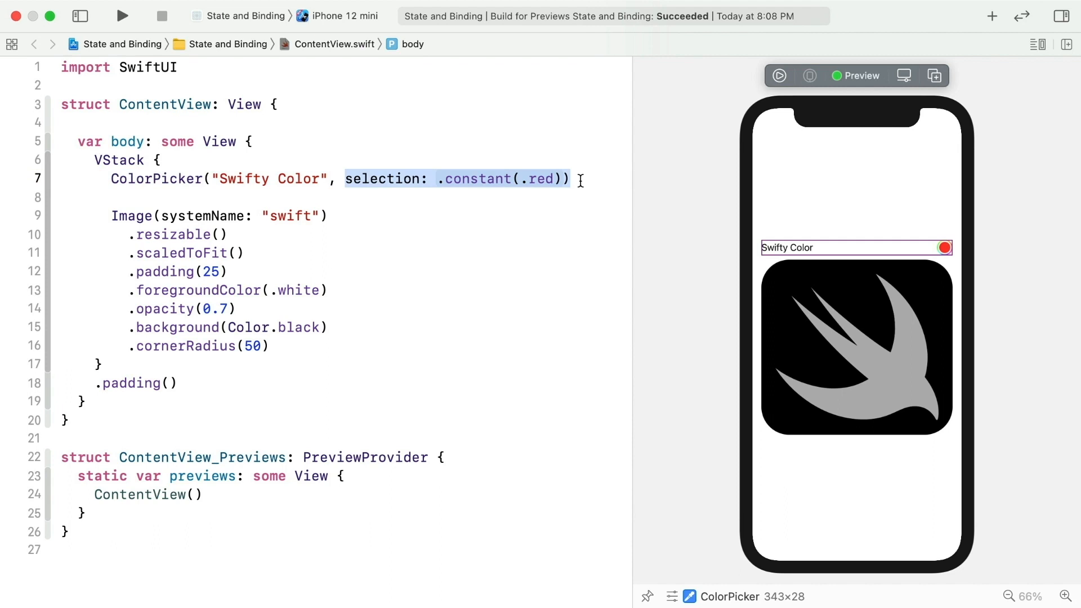
left_click(378, 177)
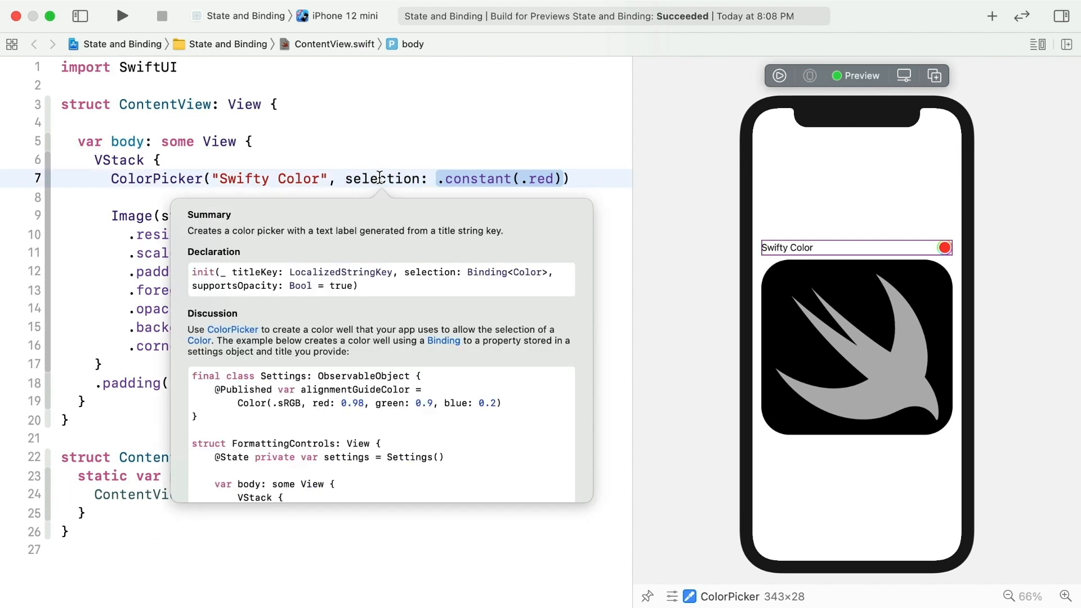
mouse_move(403, 232)
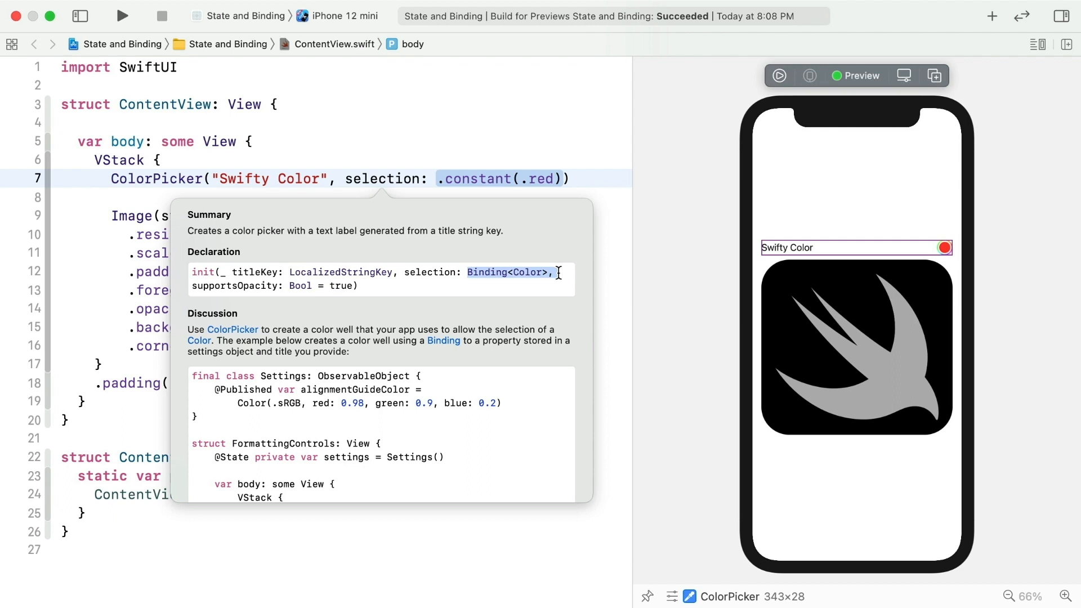
left_click(467, 179)
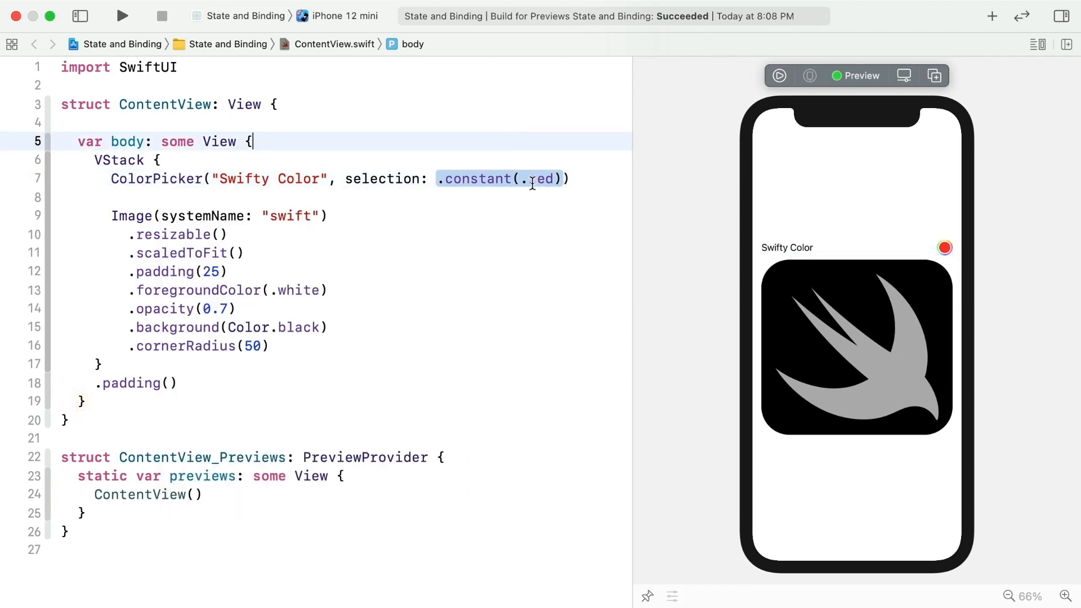
mouse_move(511, 204)
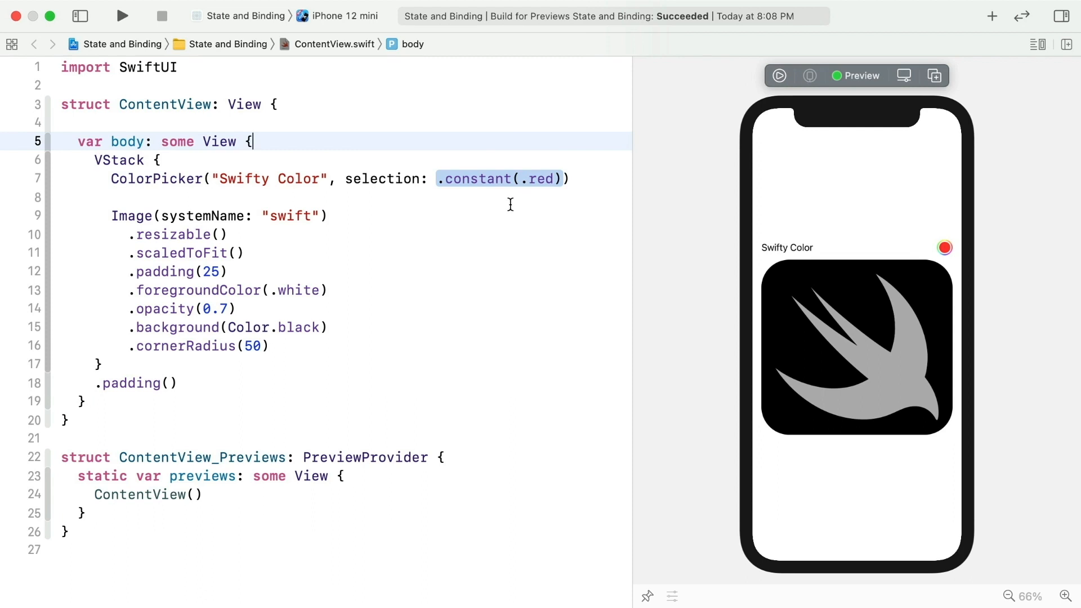
mouse_move(506, 214)
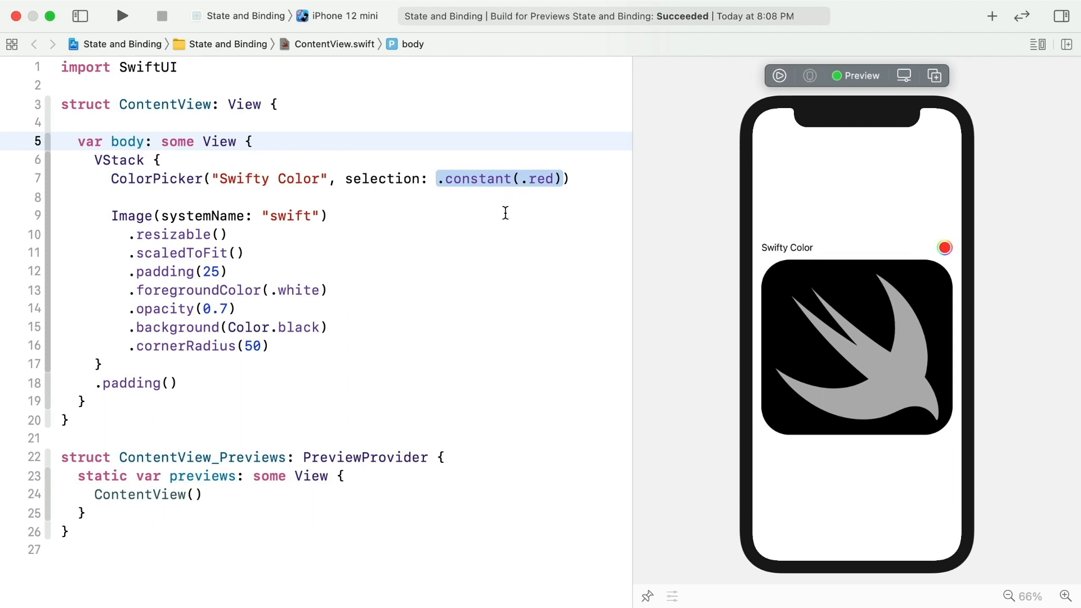
mouse_move(496, 225)
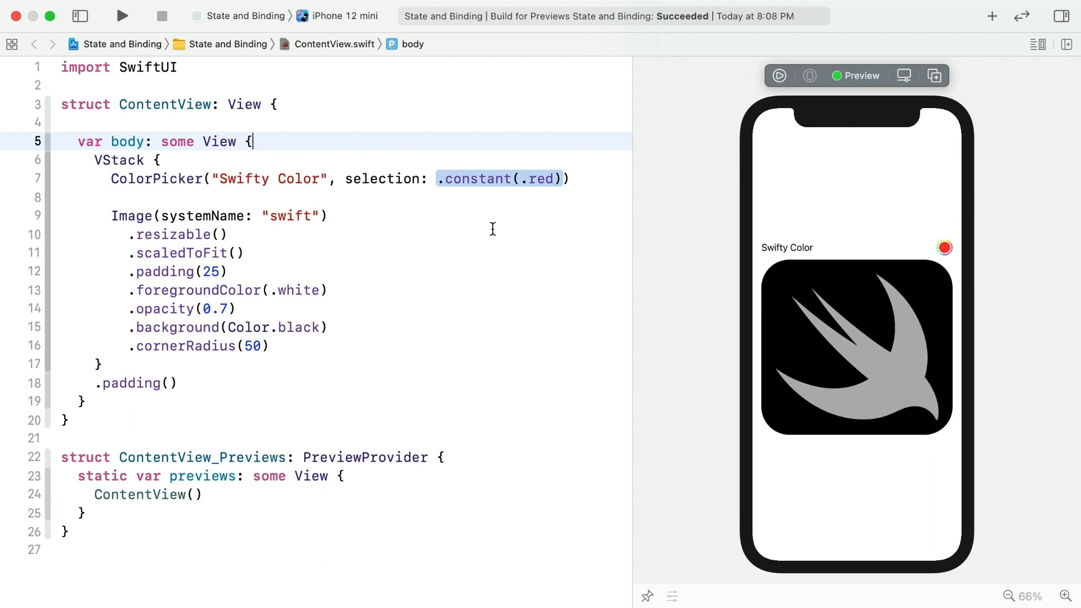
mouse_move(501, 243)
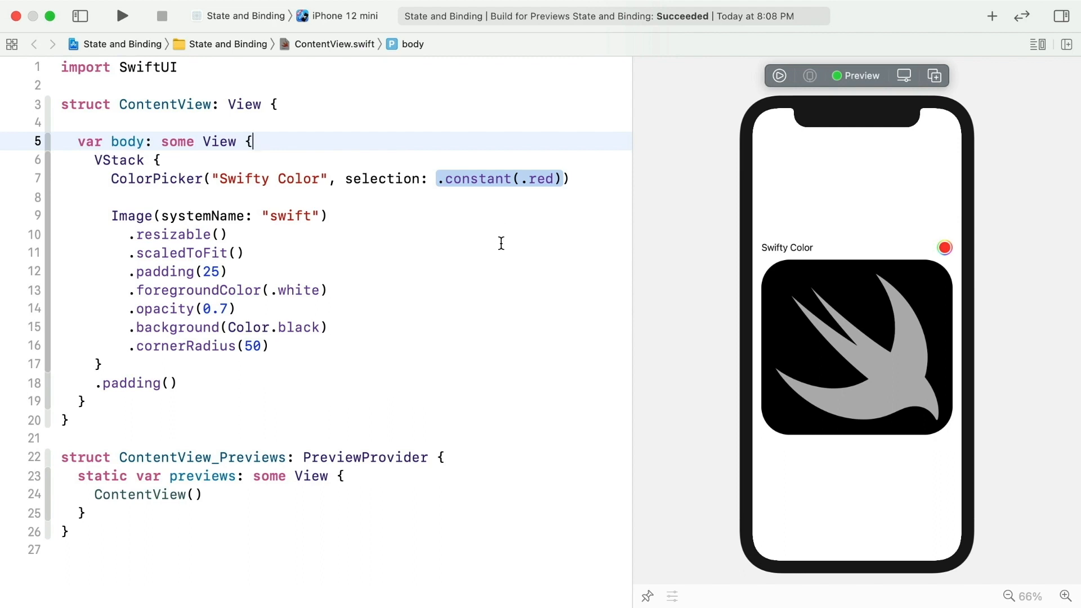
mouse_move(491, 241)
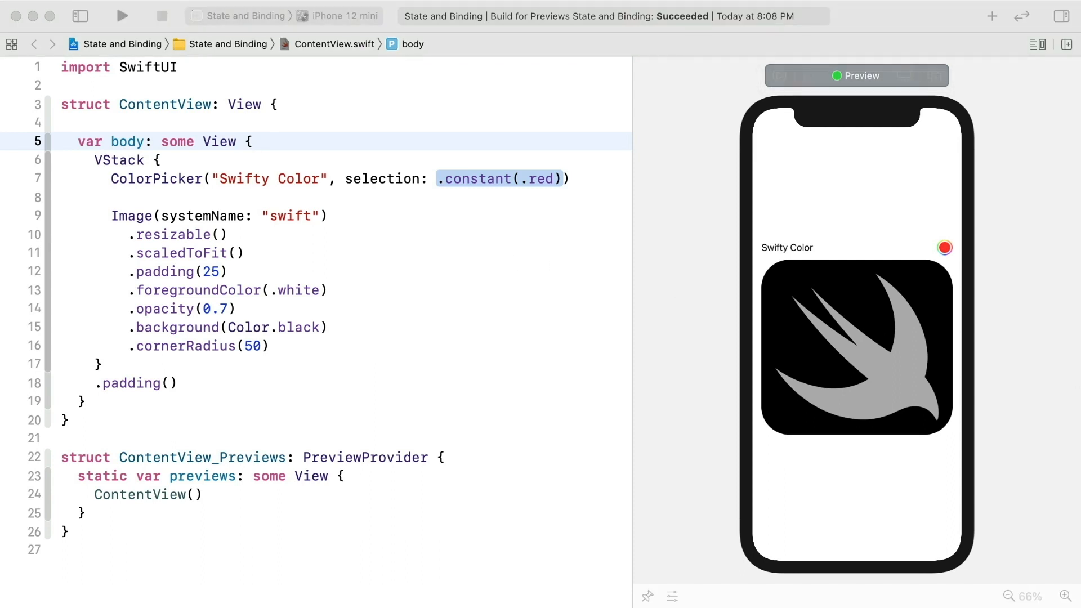
mouse_move(290, 145)
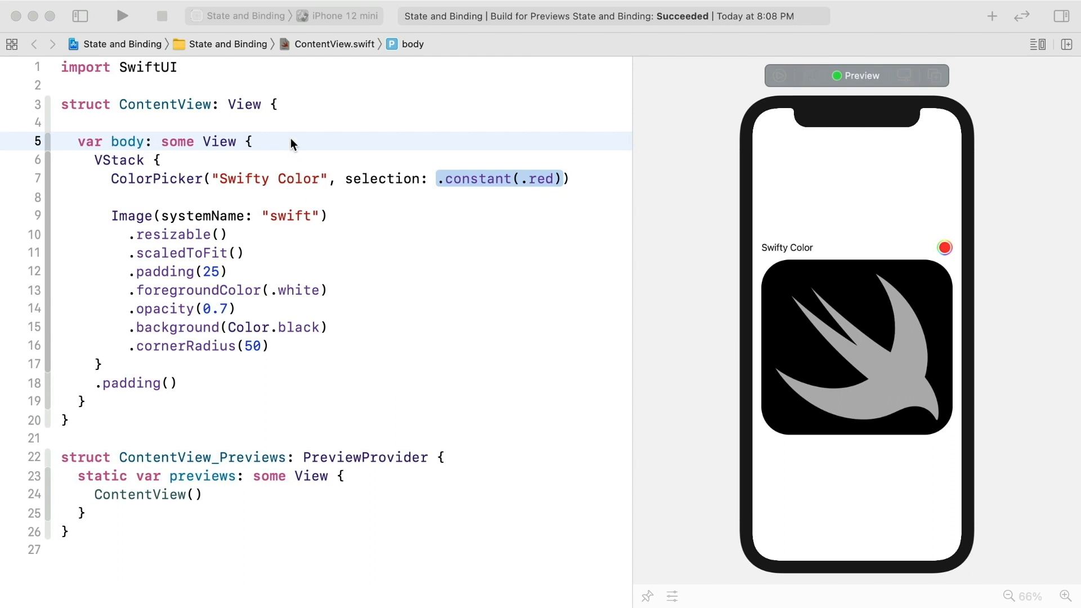
type("var sw")
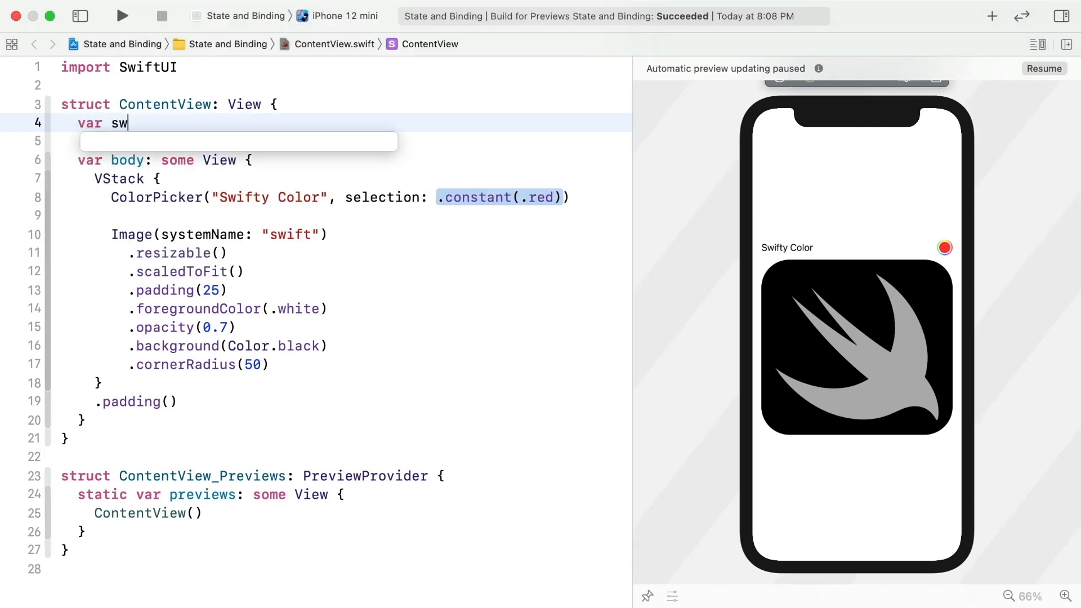
type("iftyColor")
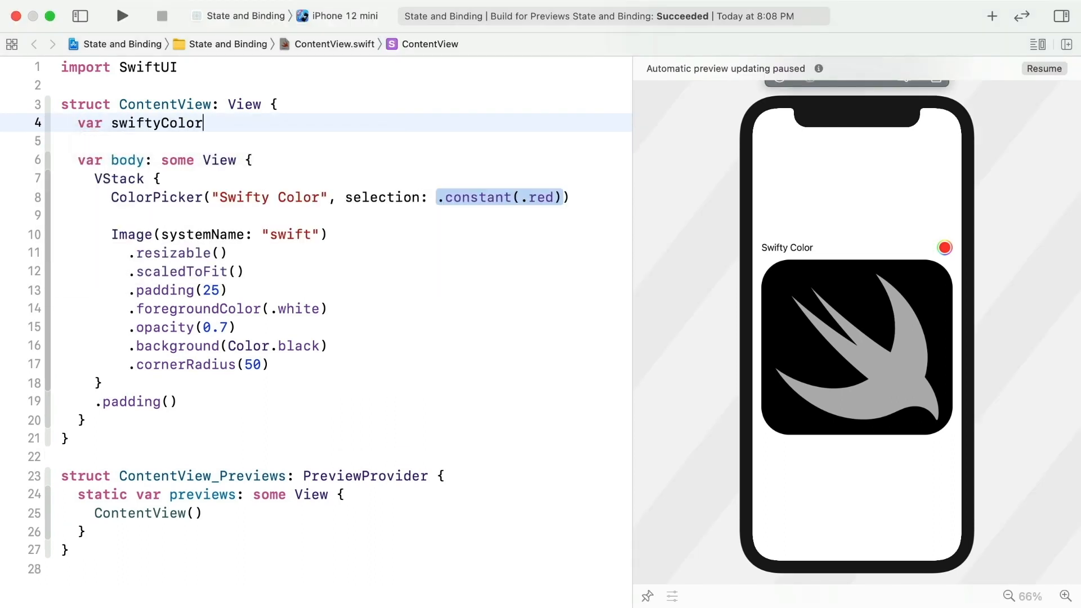
type(": Color =")
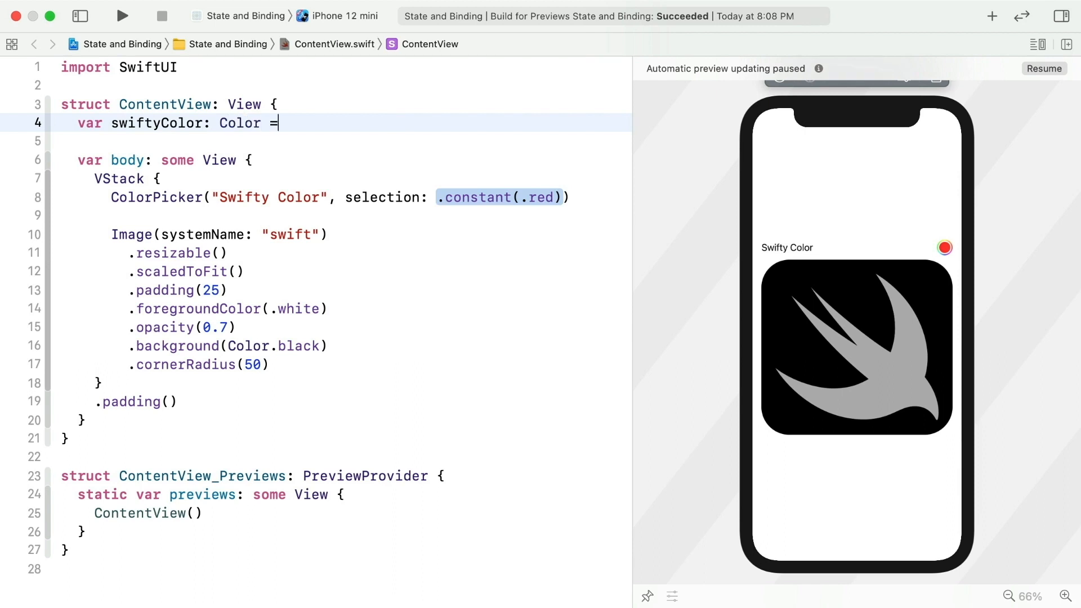
type(".red")
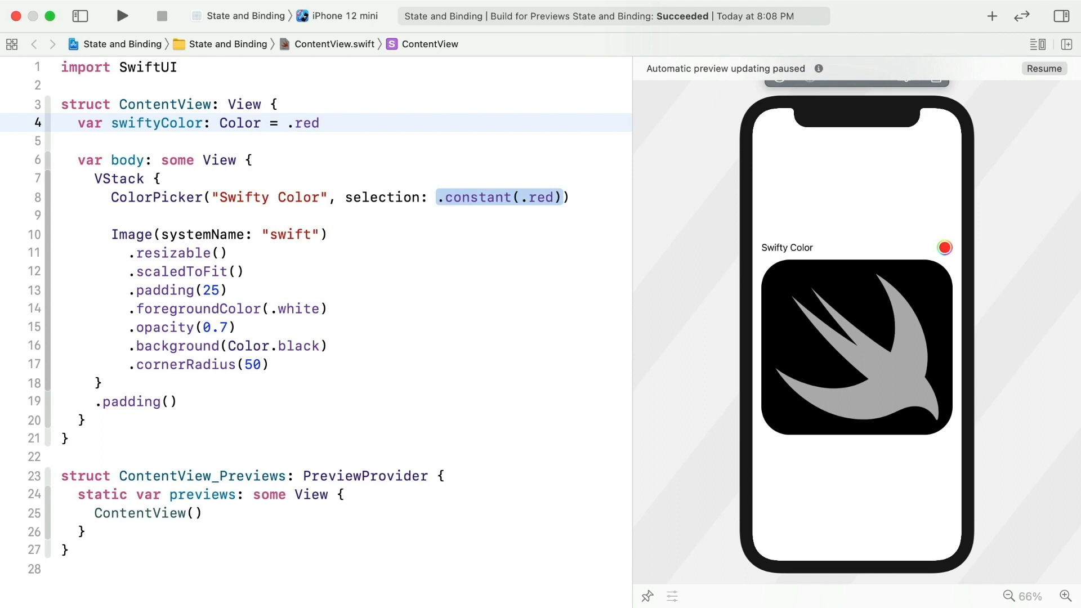
type("@State")
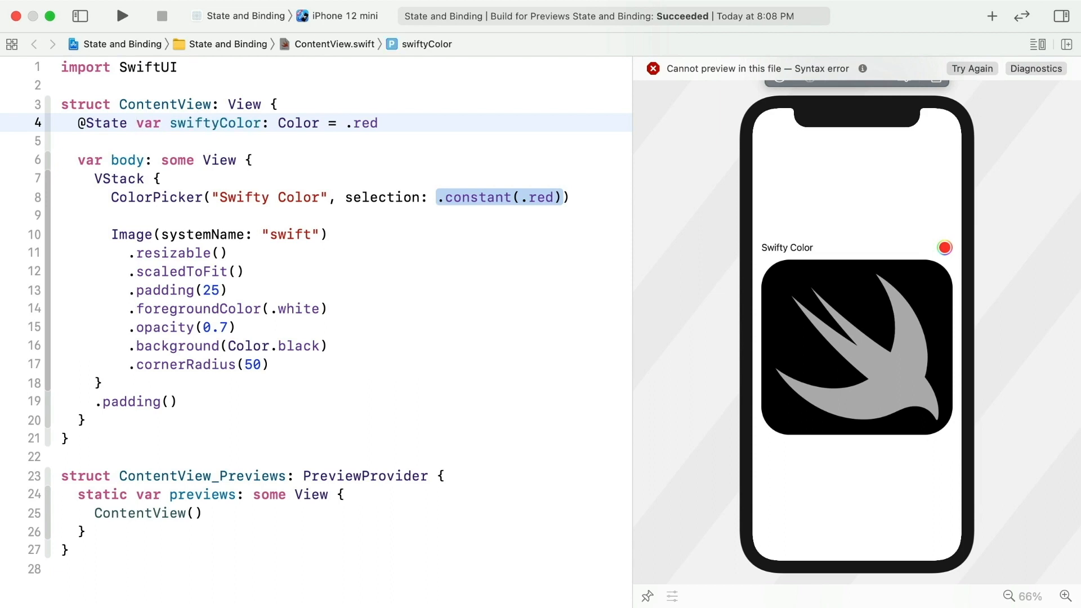
Bind the ColorPicker selection to $swiftyColor, applying the suggested binding fix.
left_click(137, 197)
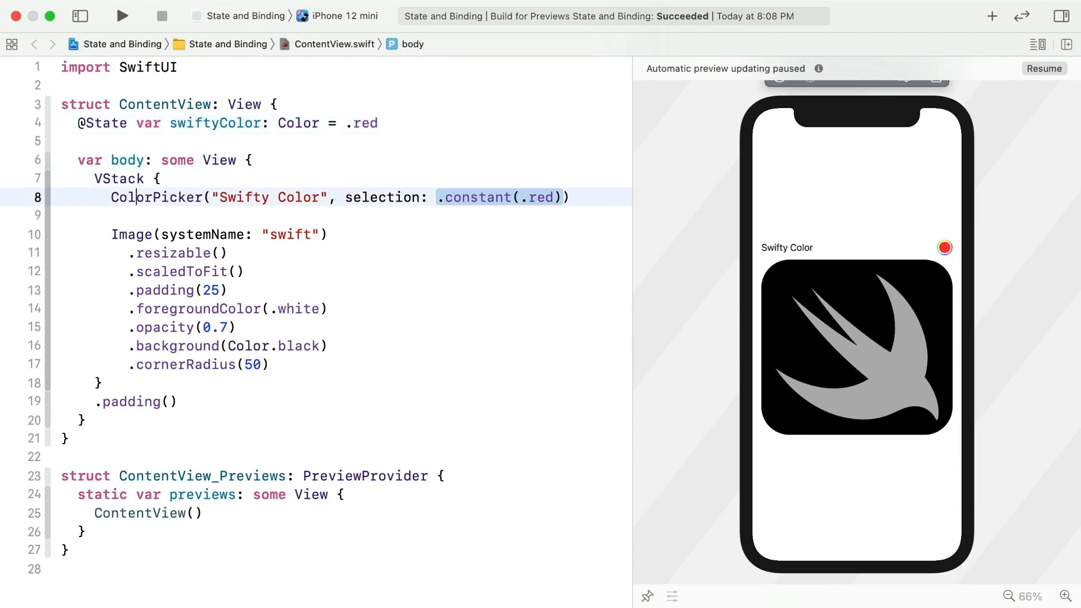
type("swiftyColo")
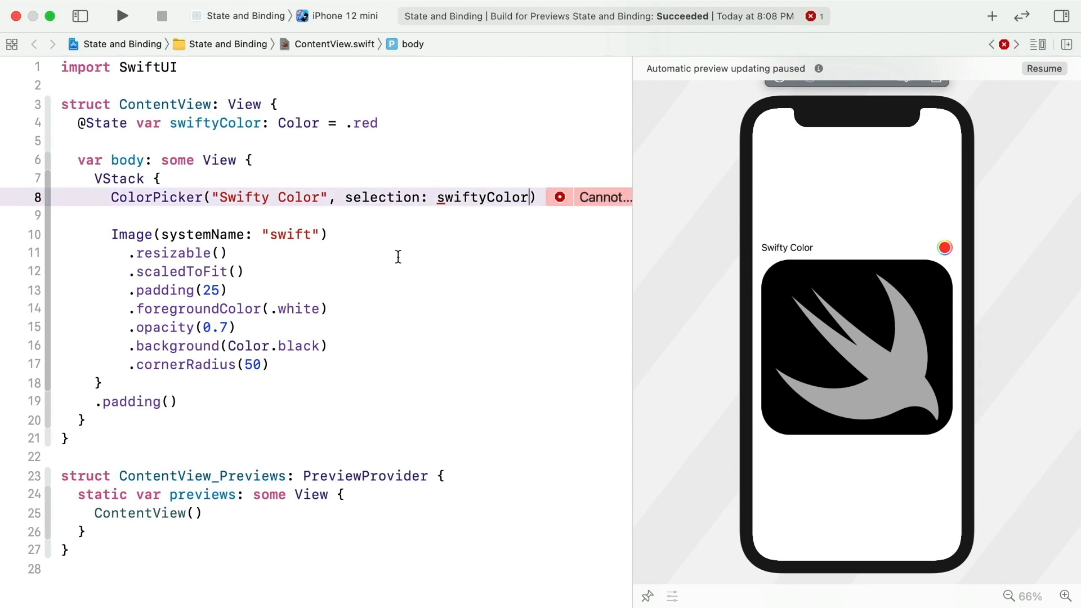
left_click(558, 197)
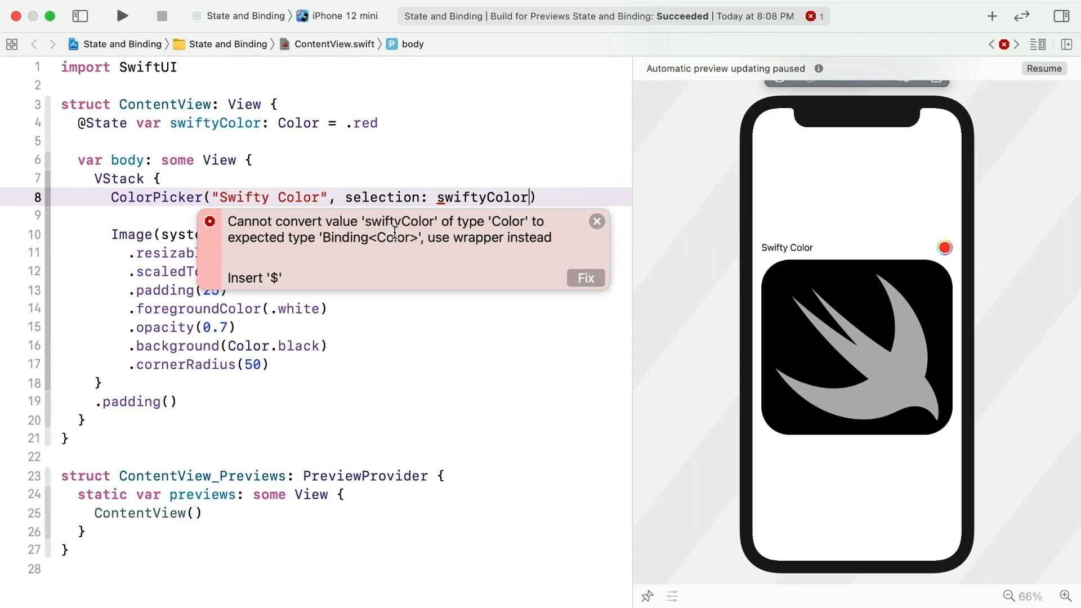
left_click(585, 277)
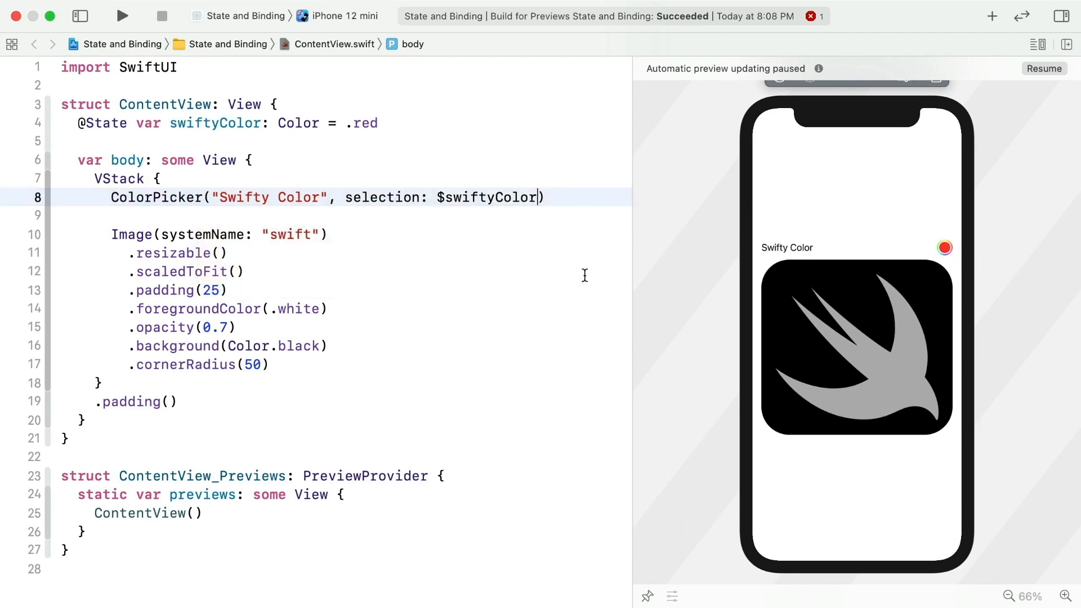
Replace the logo's Color.black background with swiftyColor.
double_click(486, 197)
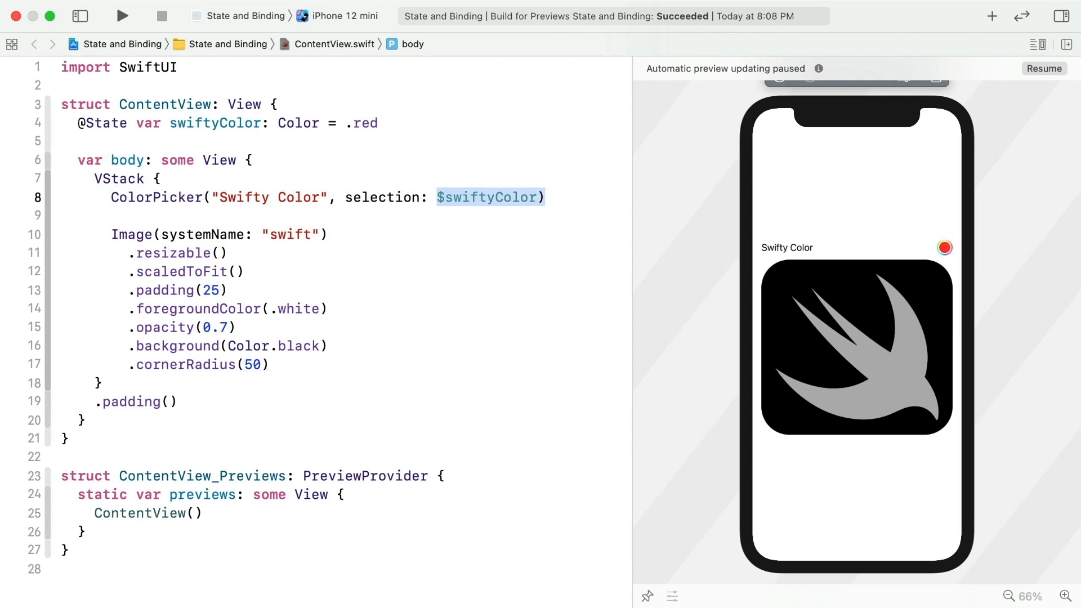
left_click(318, 347)
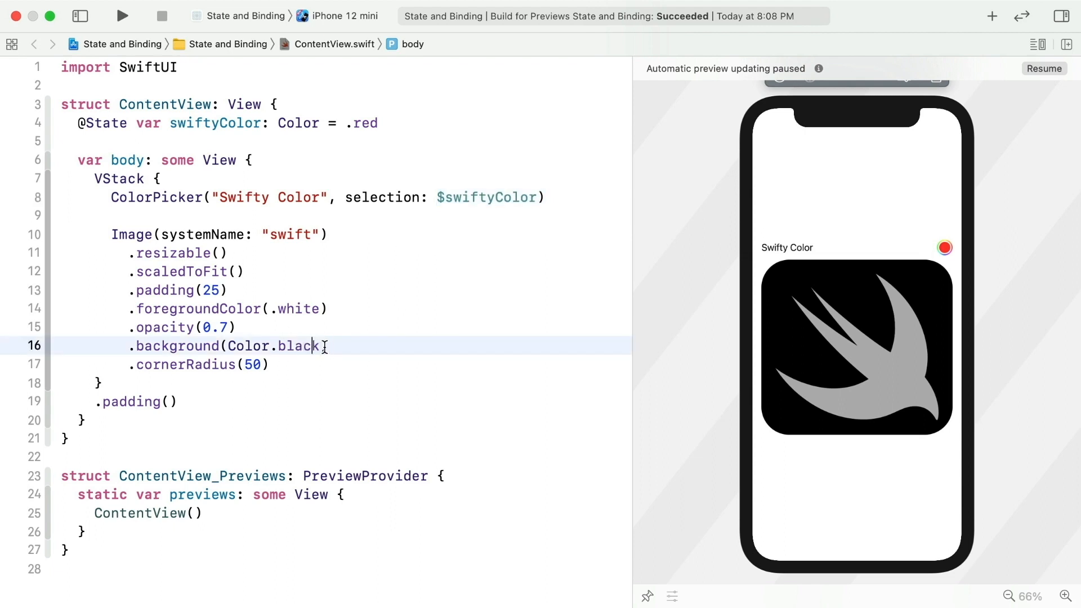
type("swifty")
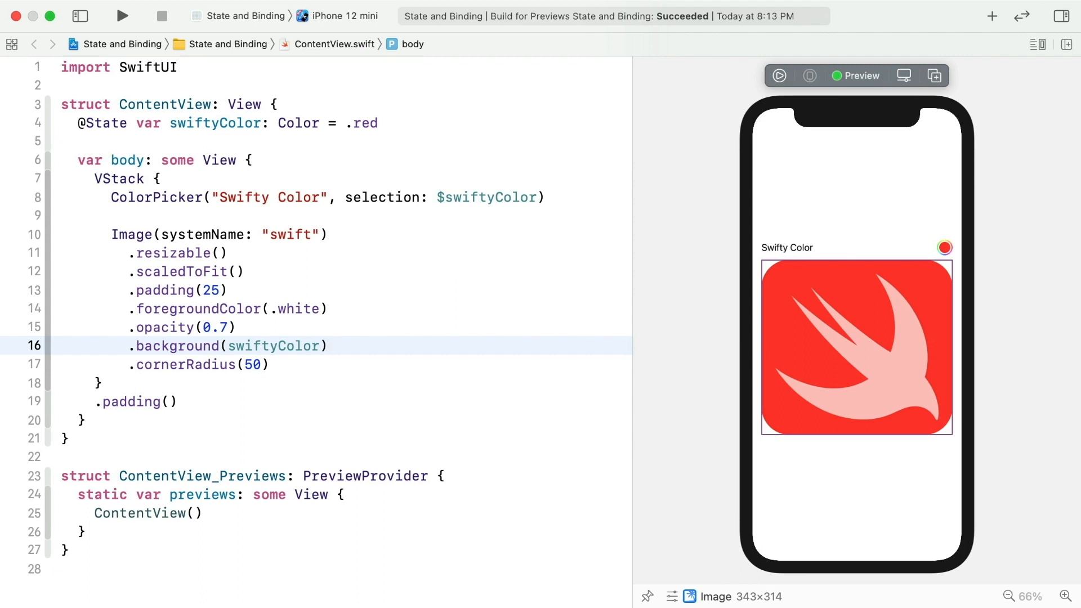
In Live Preview choose green in the Swifty Color picker, turning the logo background green.
left_click(325, 345)
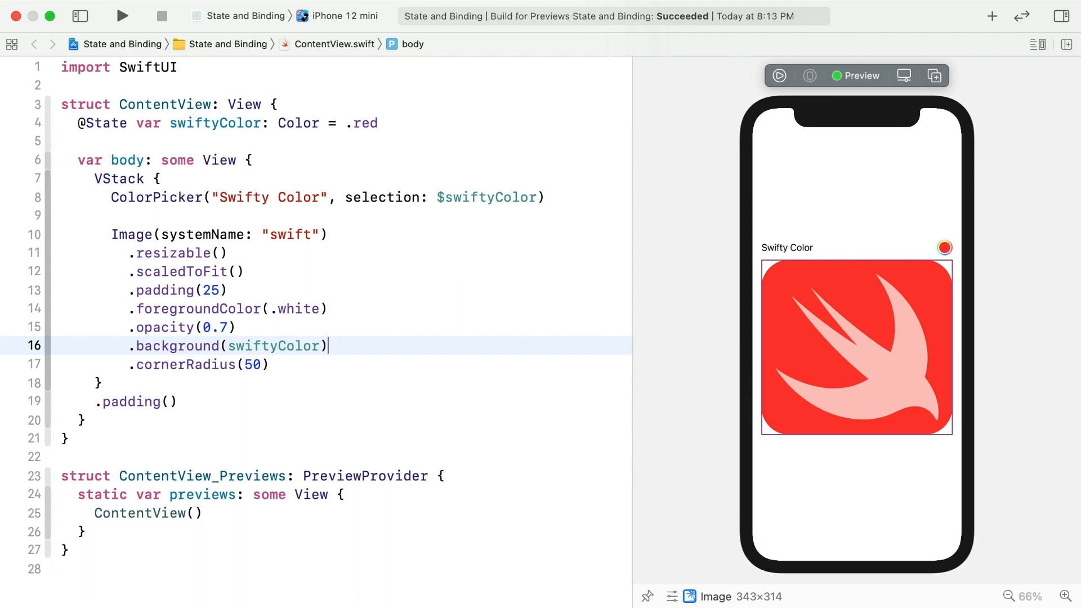
mouse_move(935, 220)
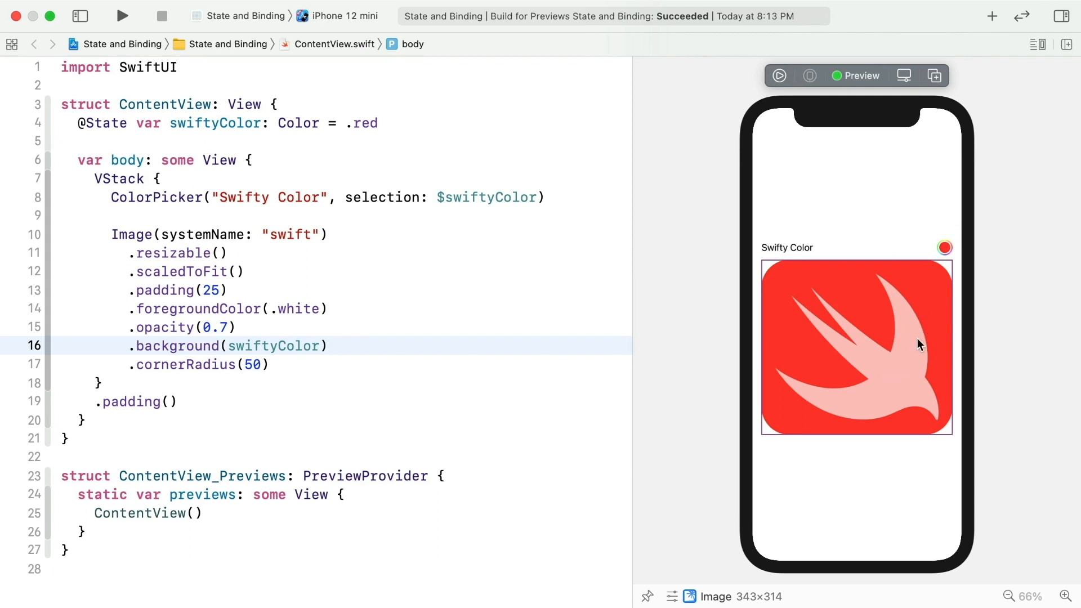
mouse_move(903, 371)
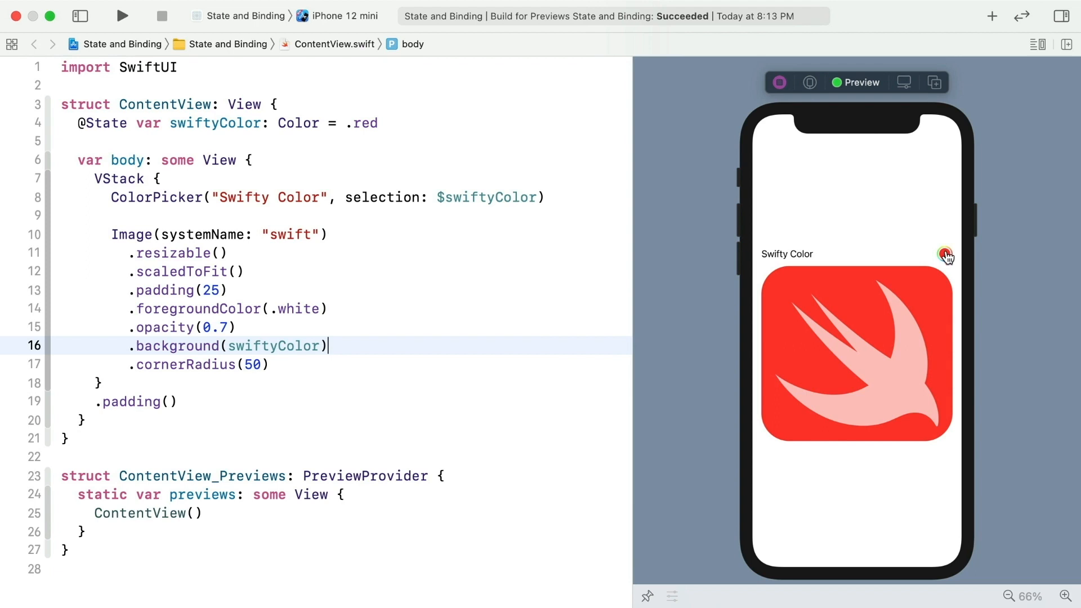
left_click(942, 250)
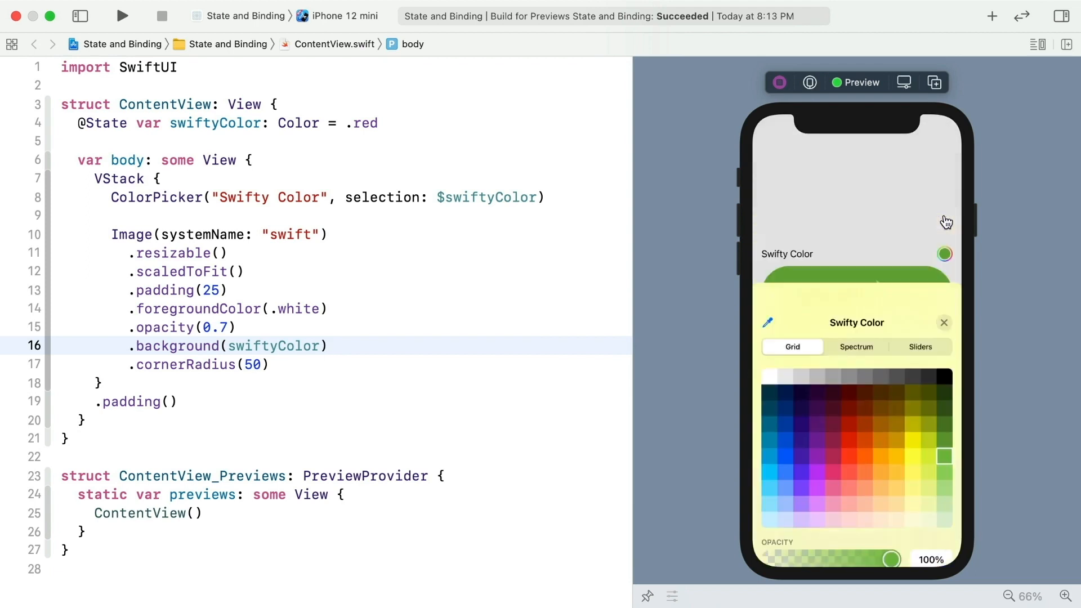
left_click(943, 322)
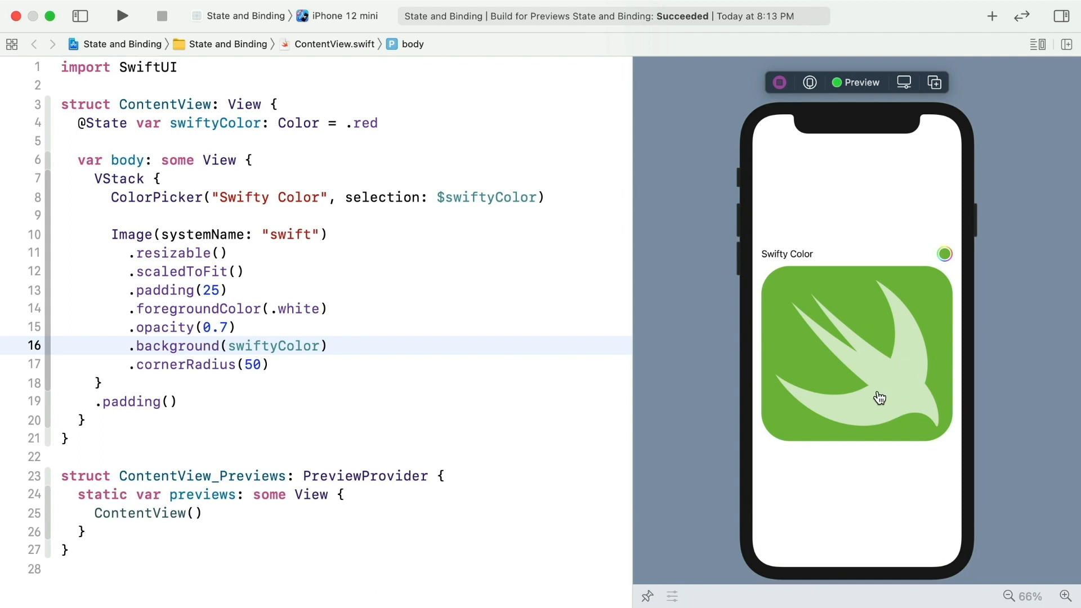
mouse_move(876, 403)
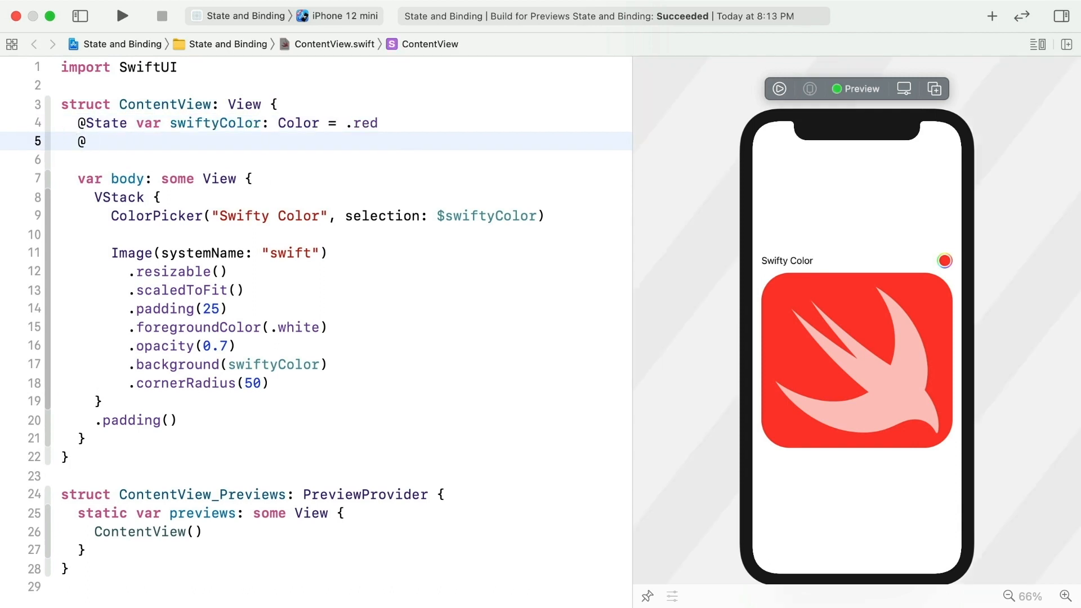
type("State var")
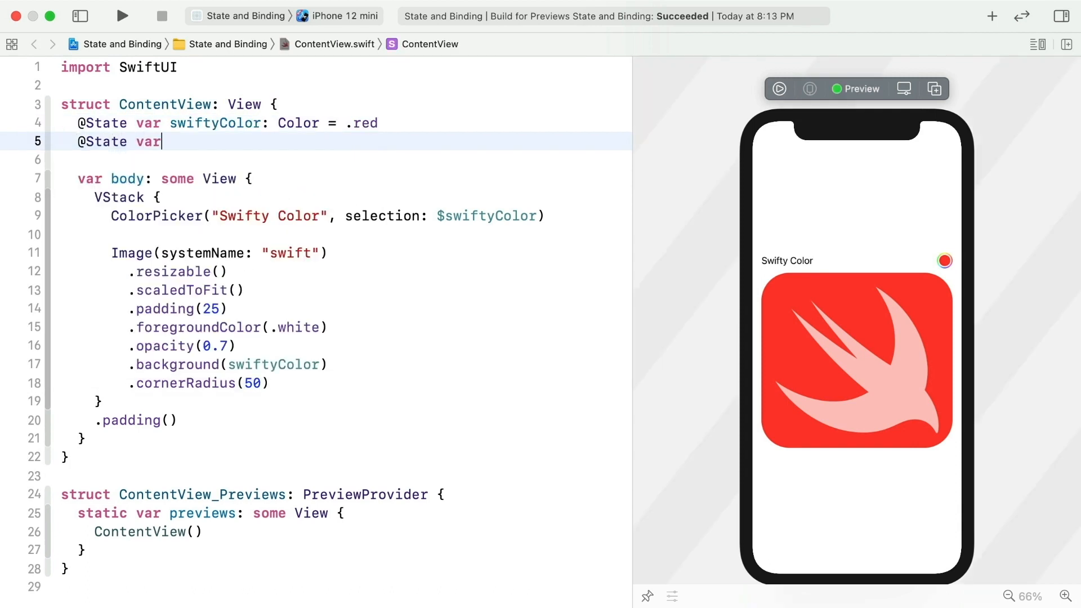
type("swiftyO")
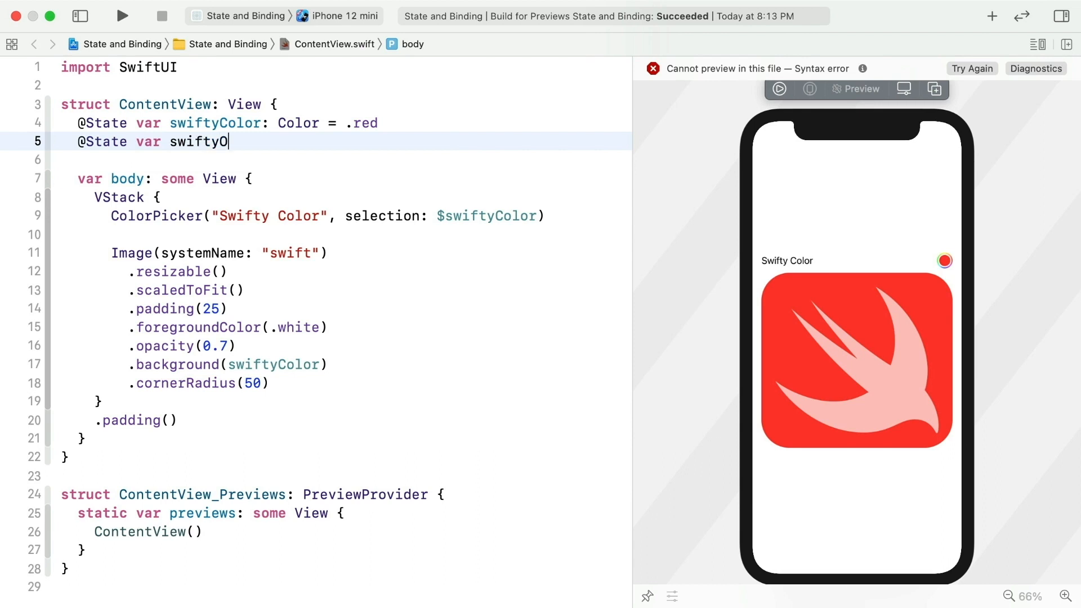
type("pacity")
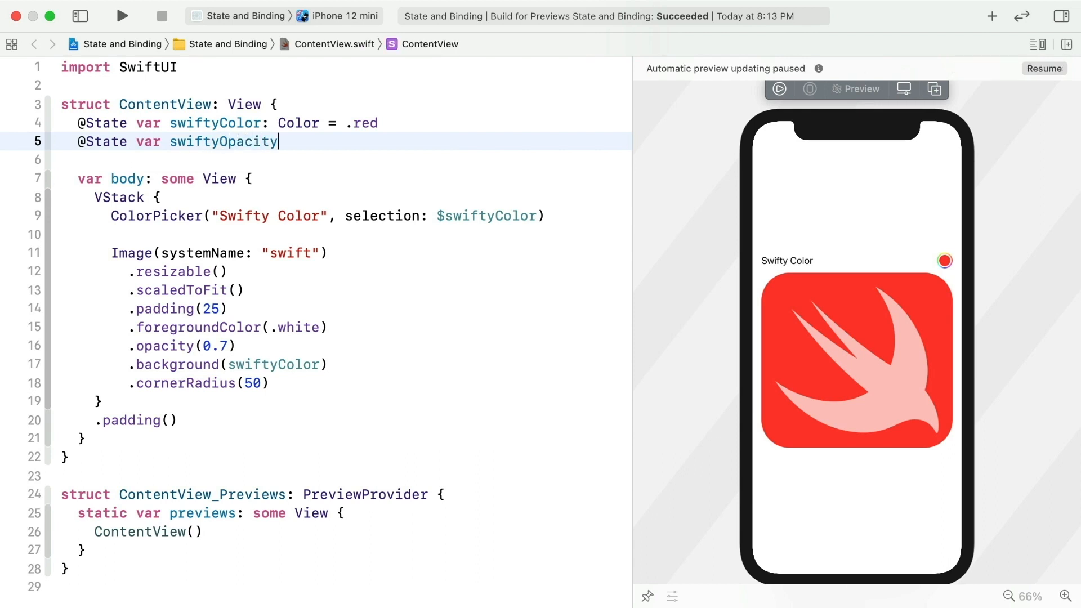
type(": Double")
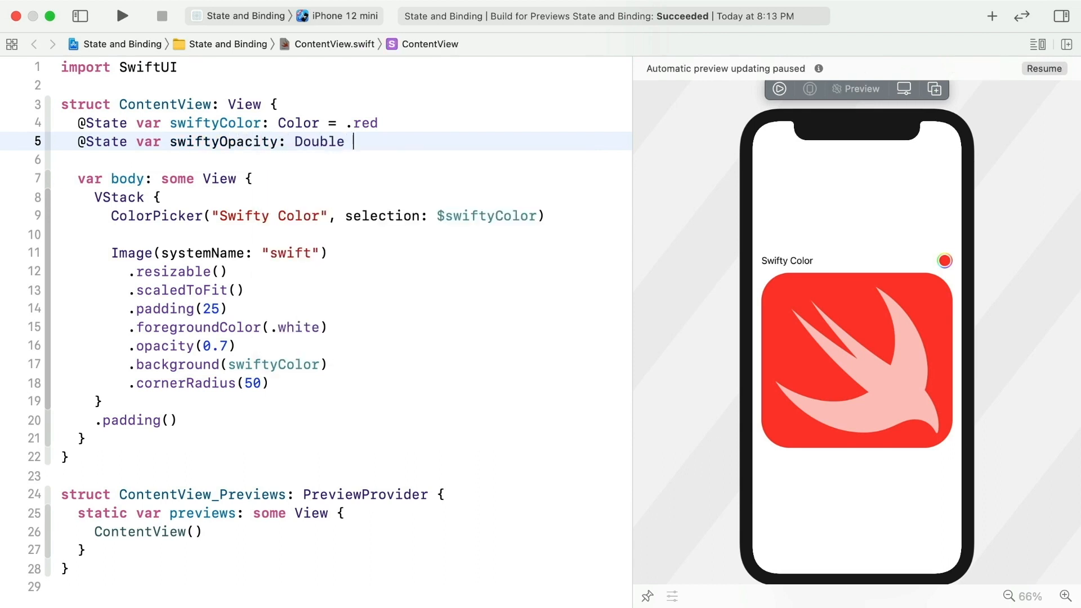
type("= 0.7")
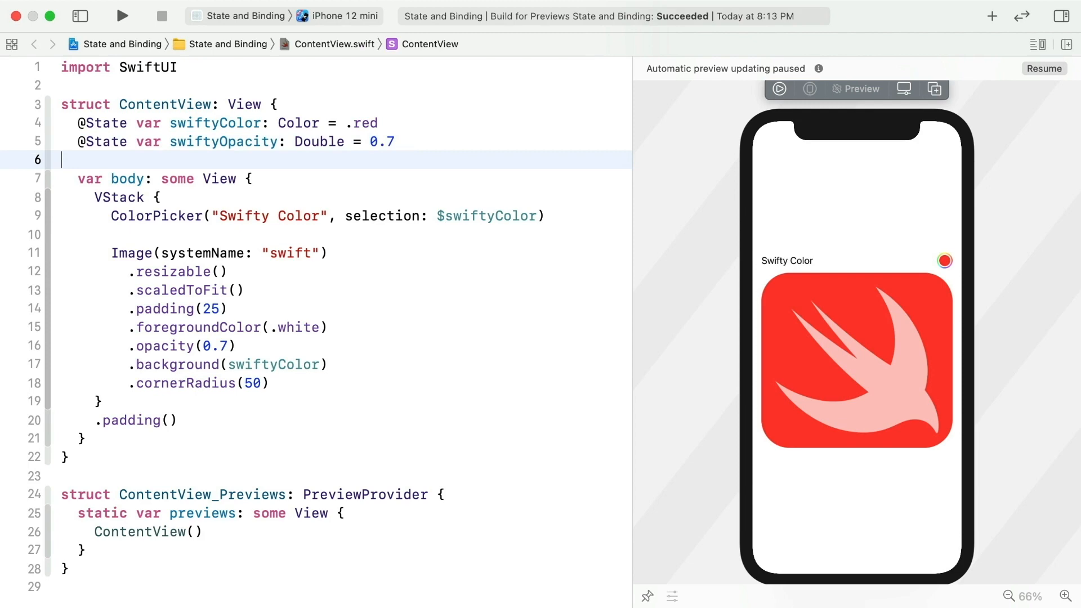
Add Slider(value: $swiftyOpacity, in: 0...1) with .accentColor(swiftyColor) and refresh the preview.
type("Slider(value")
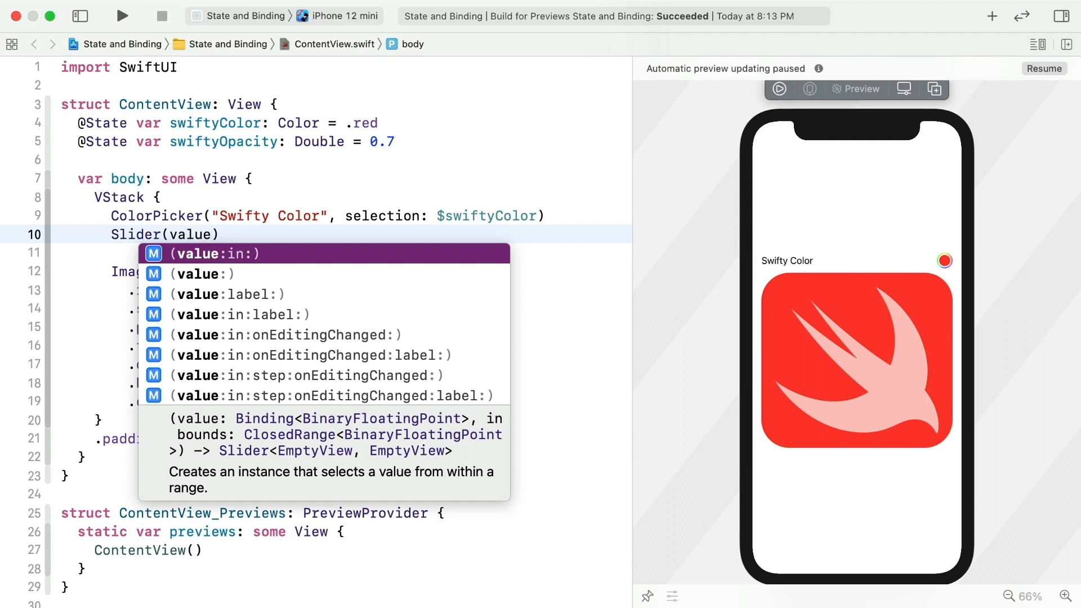
left_click(215, 253)
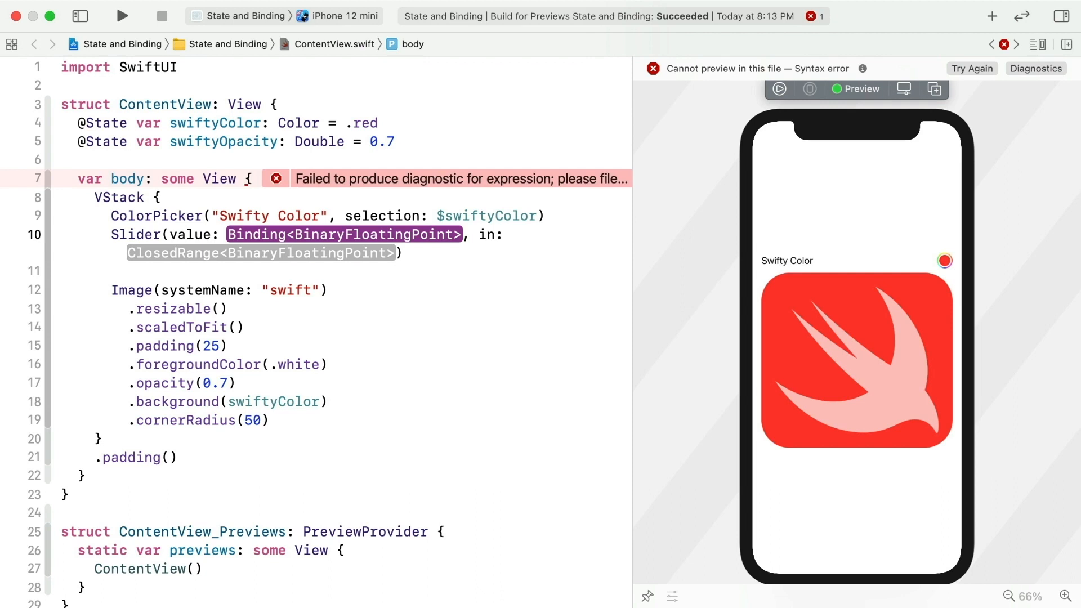
type("$swifty")
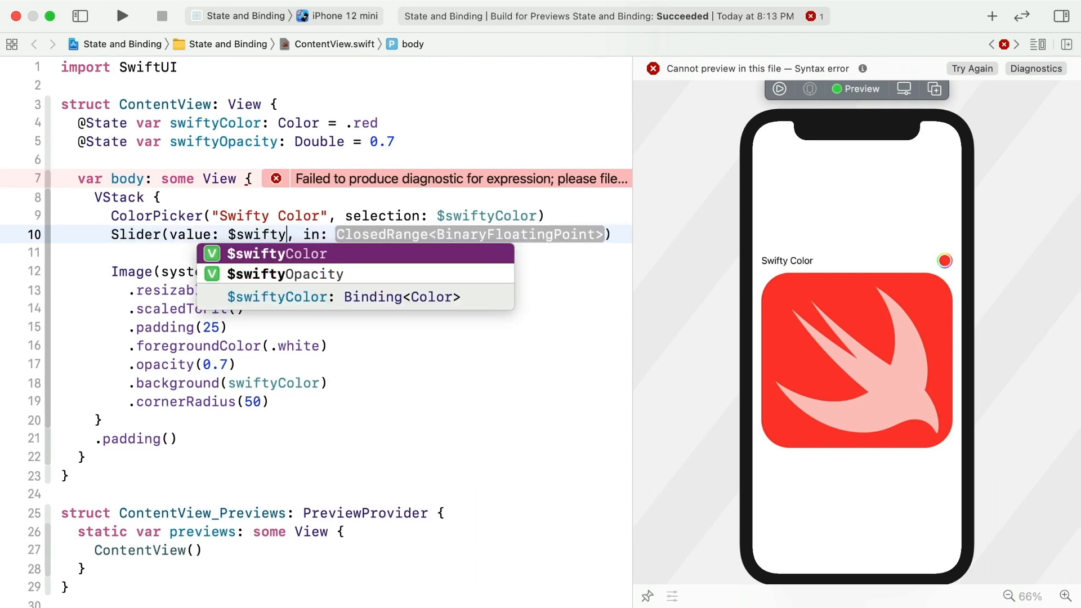
left_click(285, 274)
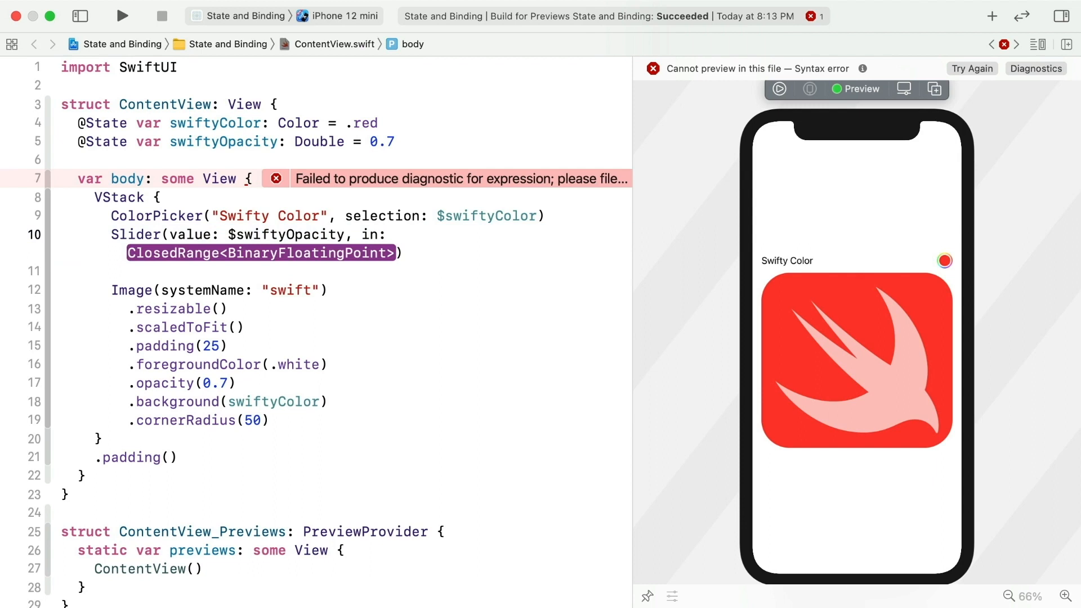
type("0...1")
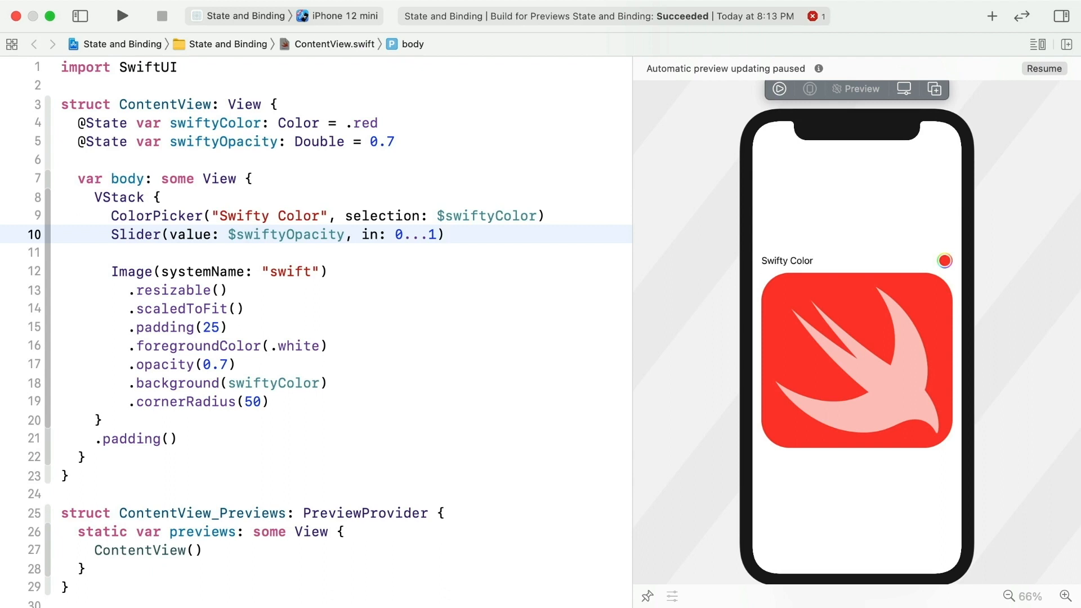
type(".accentColor(s")
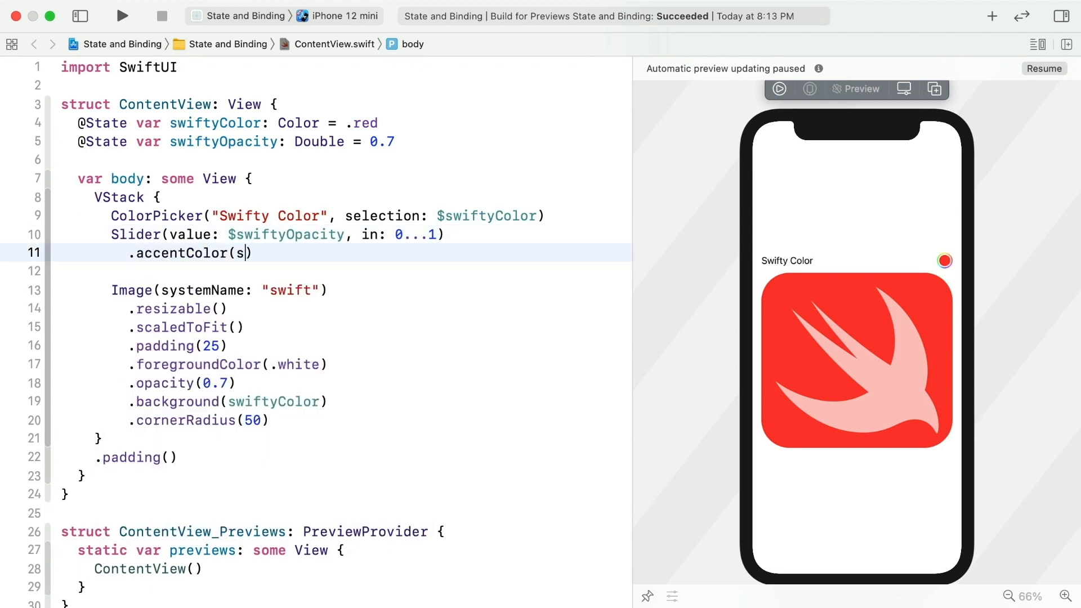
type("wiftyColor")
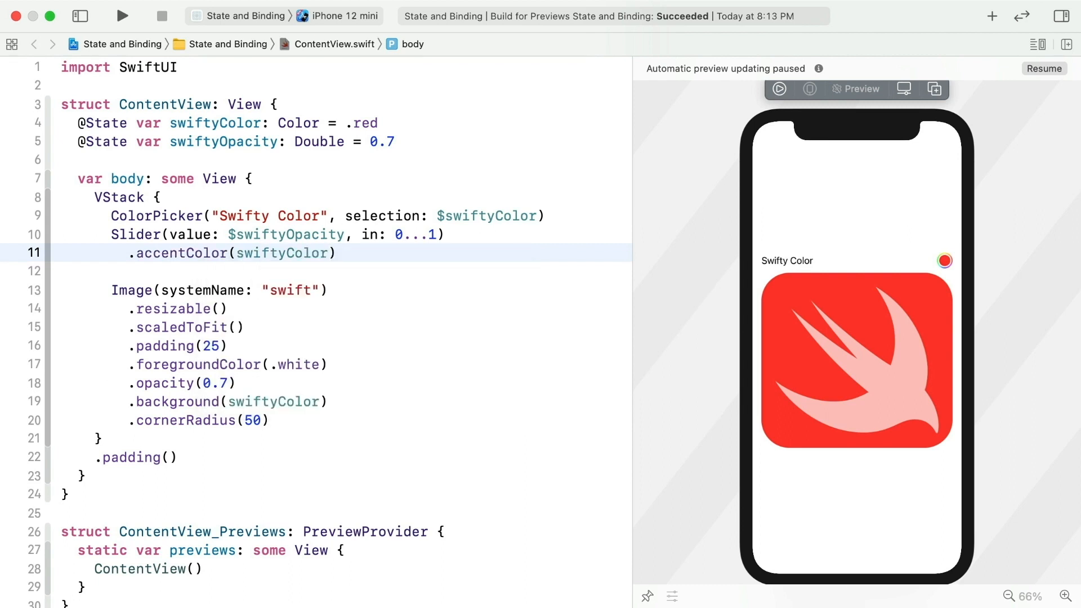
left_click(1047, 68)
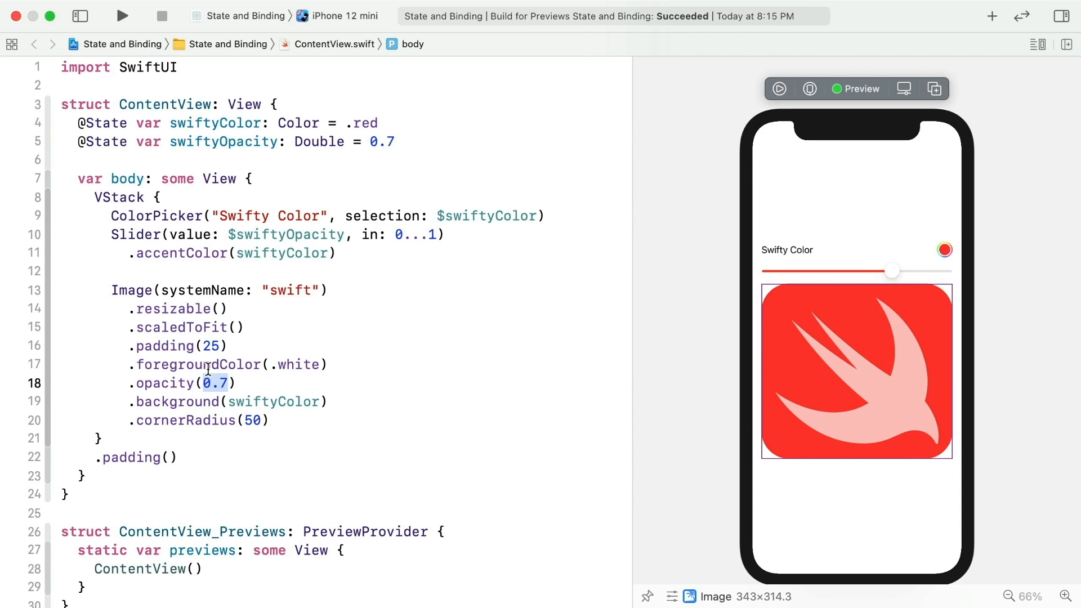
Change the logo's .opacity(0.7) to .opacity(swiftyOpacity).
type("swiftyOpacity")
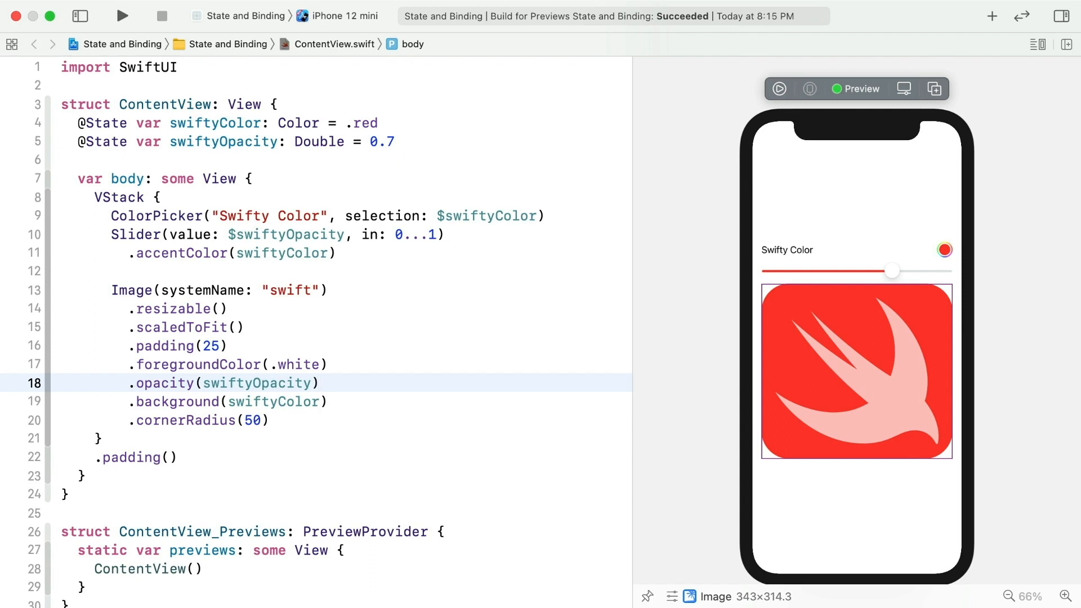
left_click(323, 383)
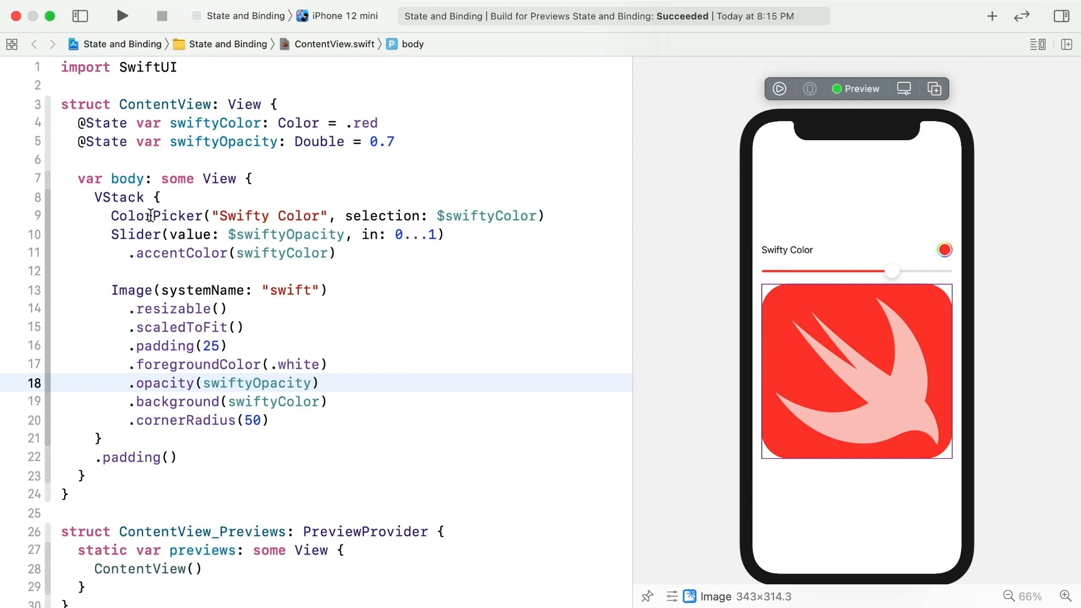
Extract the ColorPicker into its own subview via refactoring.
left_click(145, 216)
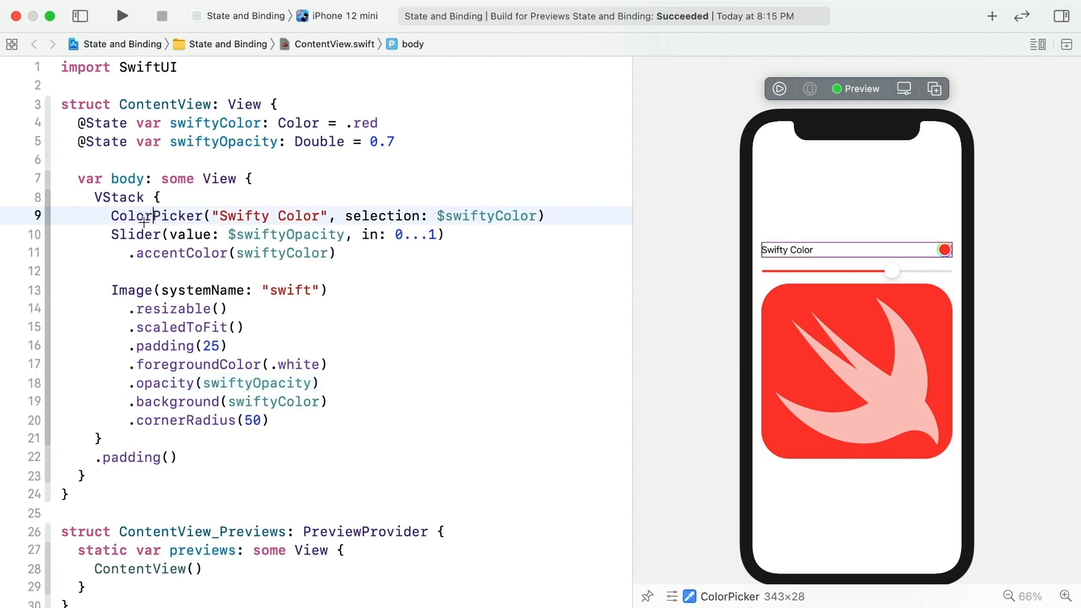
left_click(144, 216)
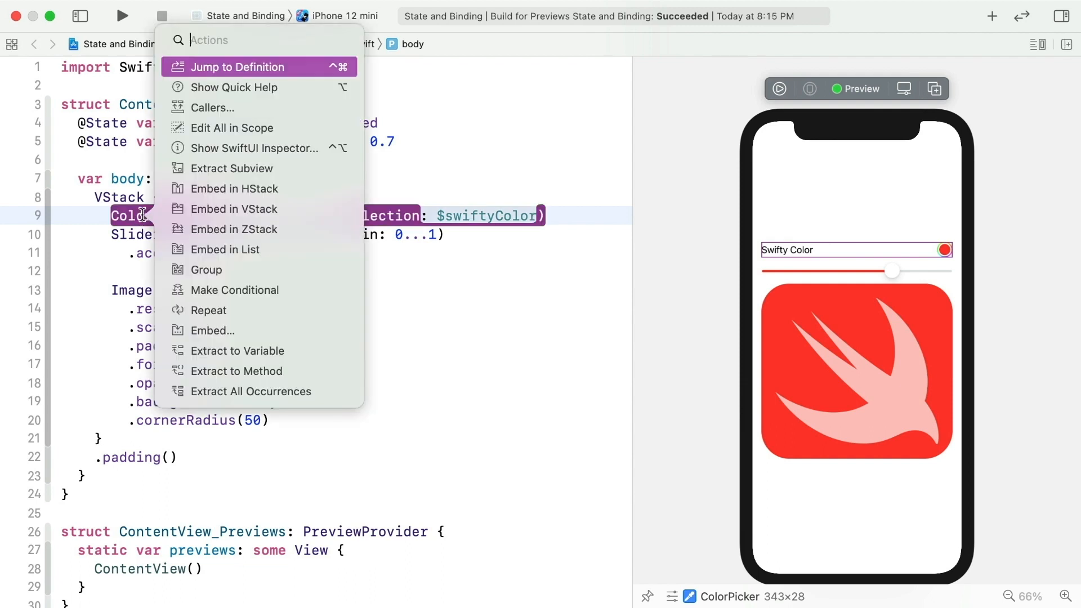
left_click(231, 168)
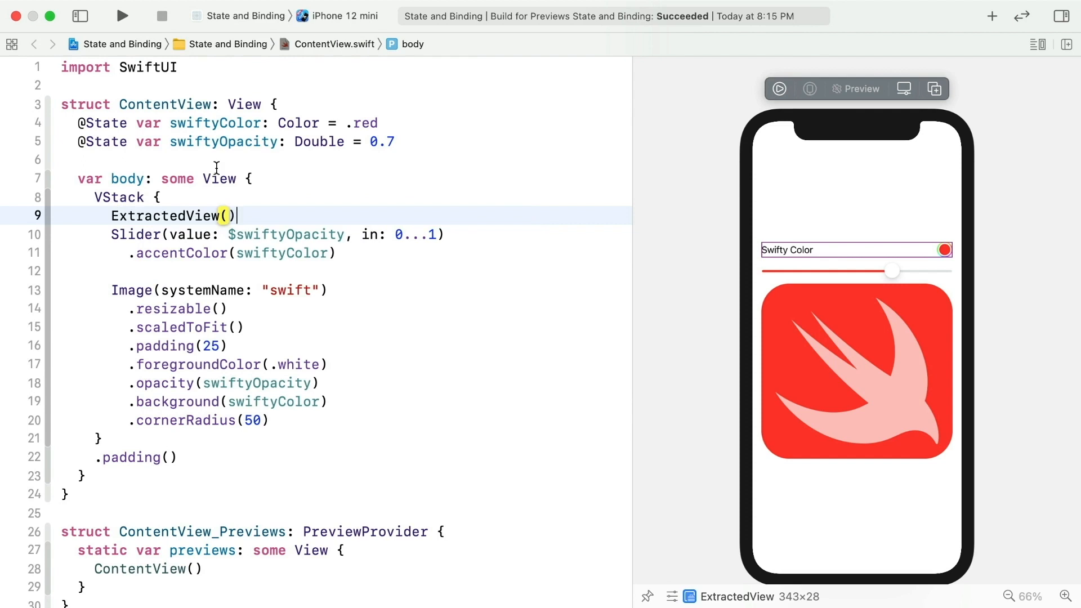
Rename ExtractedView to SwiftyControls.
double_click(163, 215)
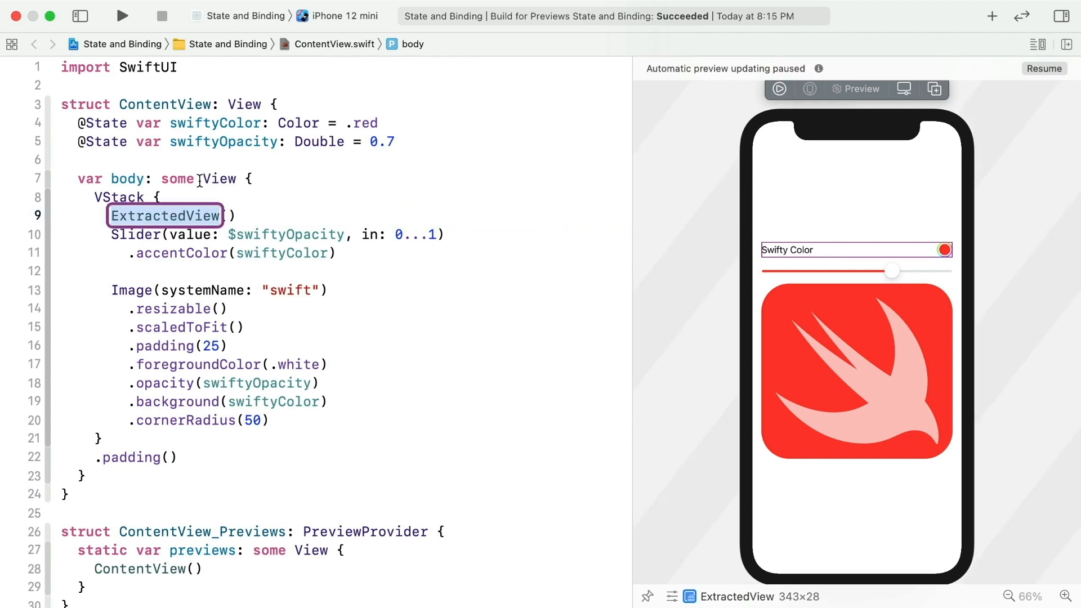
type("Swifty(")
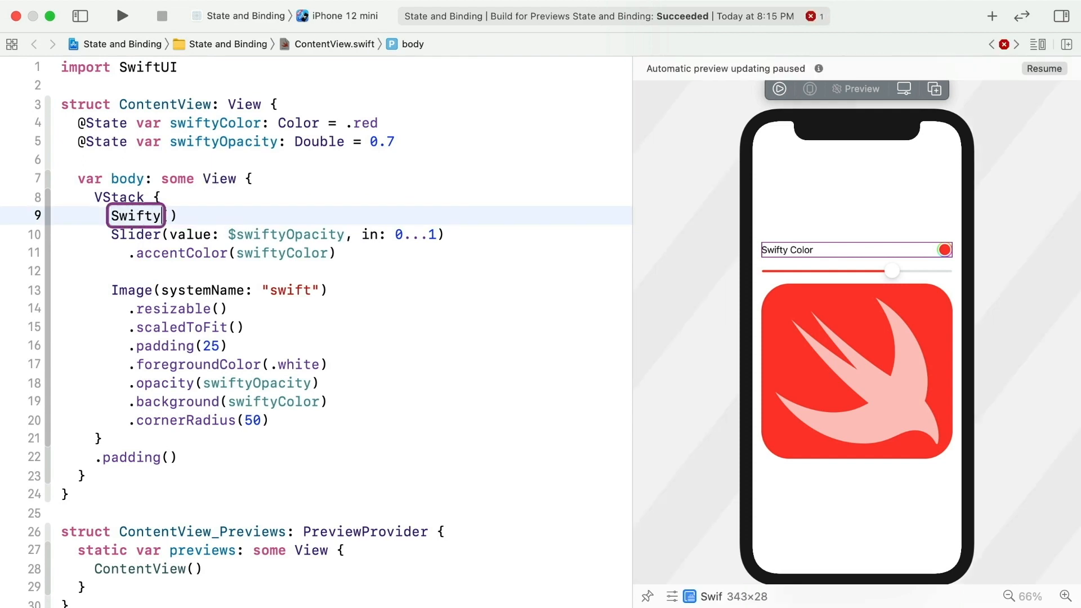
type("Controls: View {")
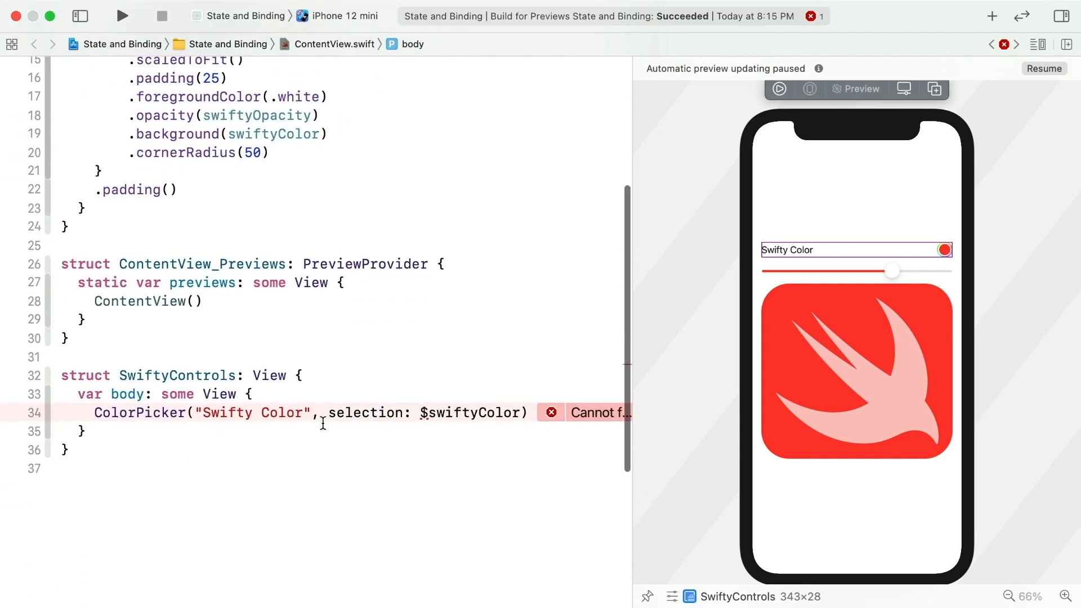
Embed SwiftyControls' ColorPicker in a VStack and move the Slider with its accentColor into it.
scroll("down", 3)
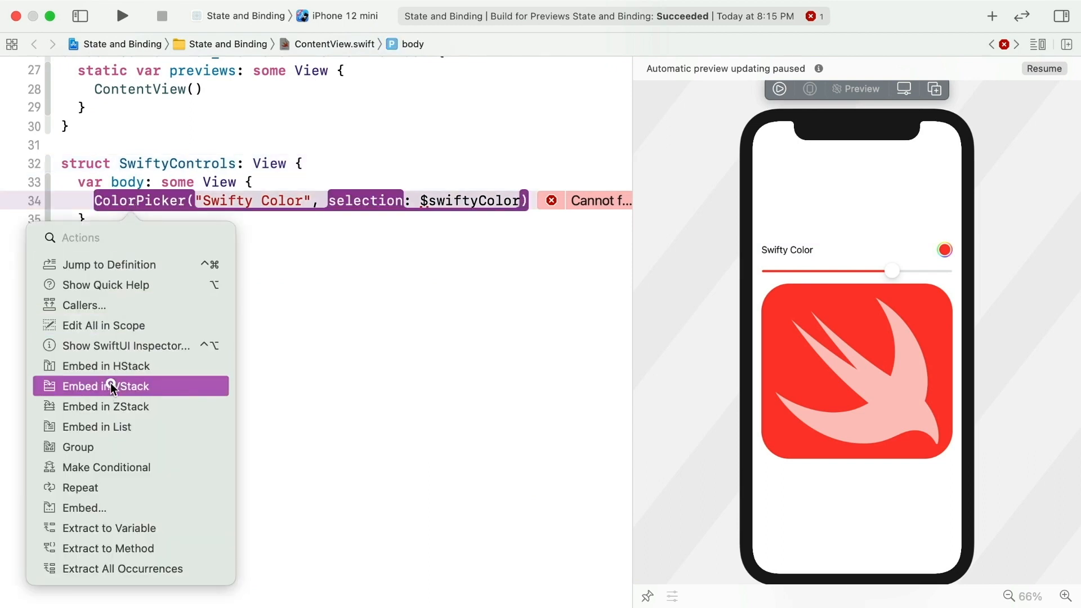
left_click(111, 386)
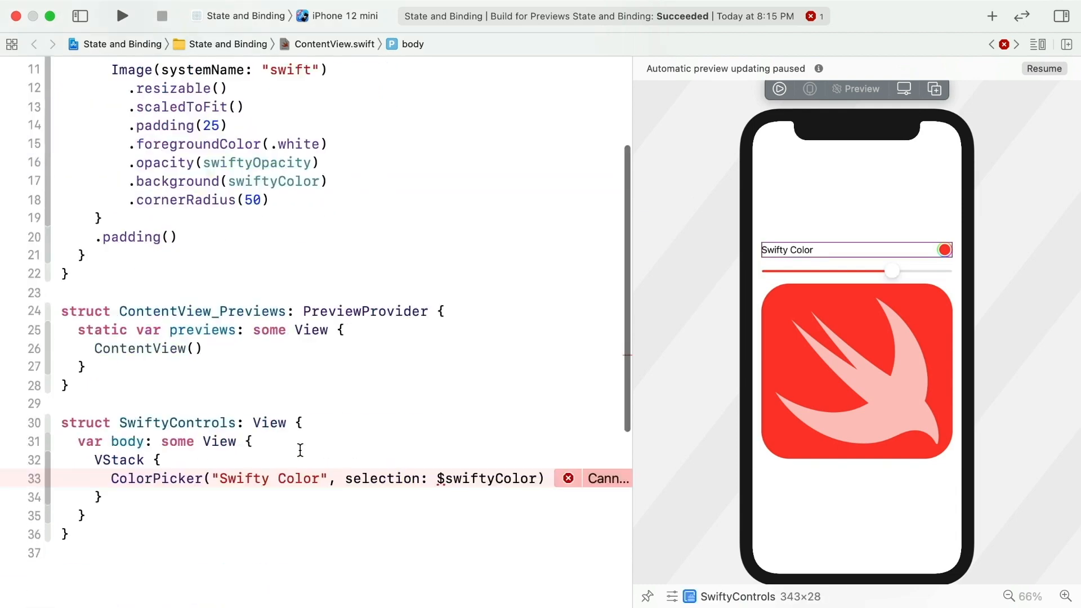
scroll("down", 3)
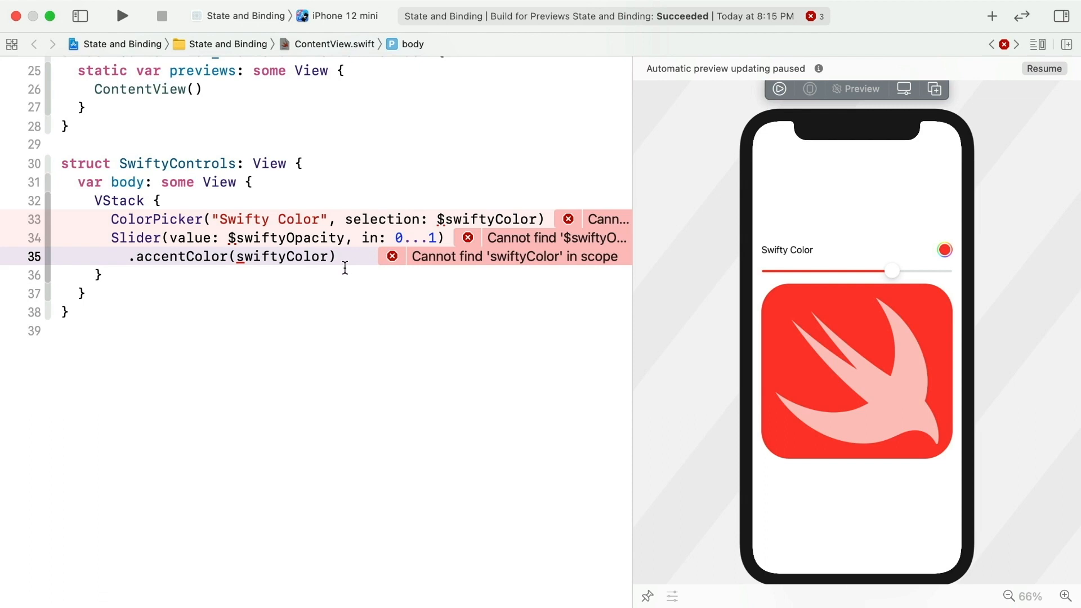
mouse_move(333, 278)
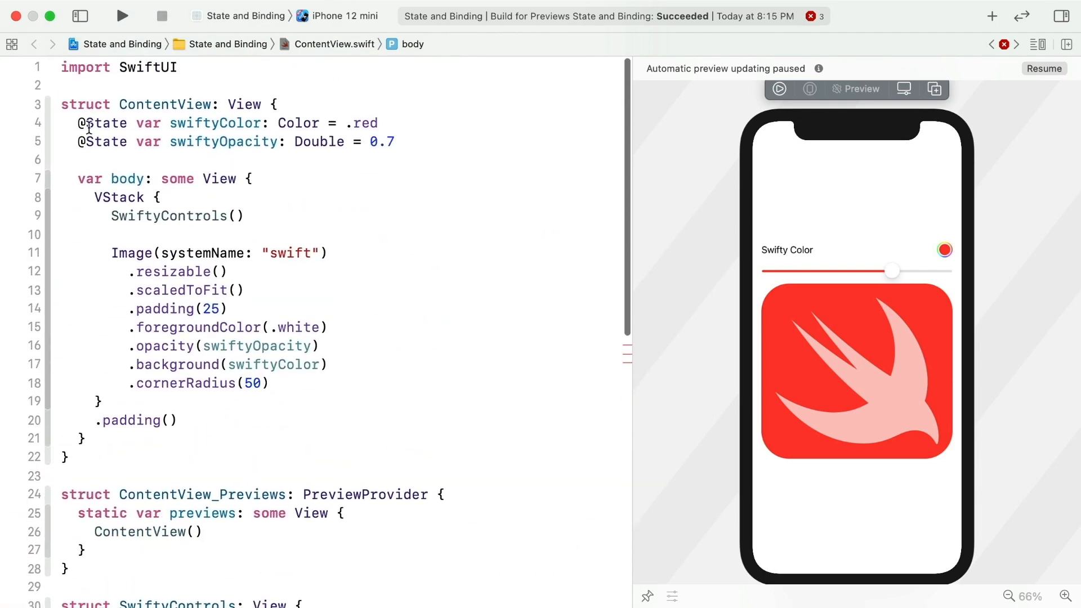
left_click_drag(78, 123, 406, 142)
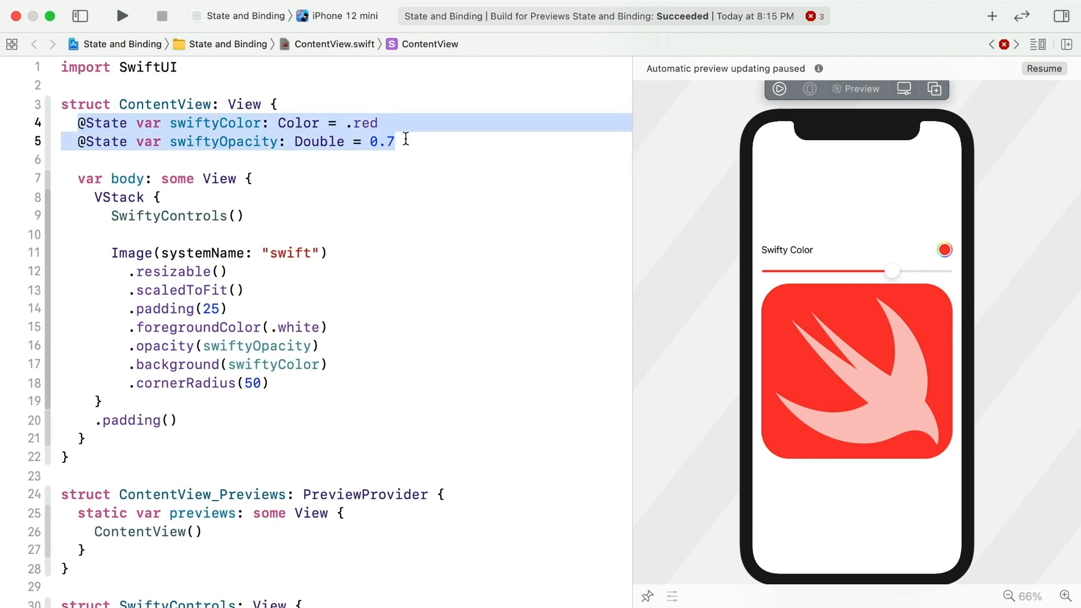
scroll("down", 3)
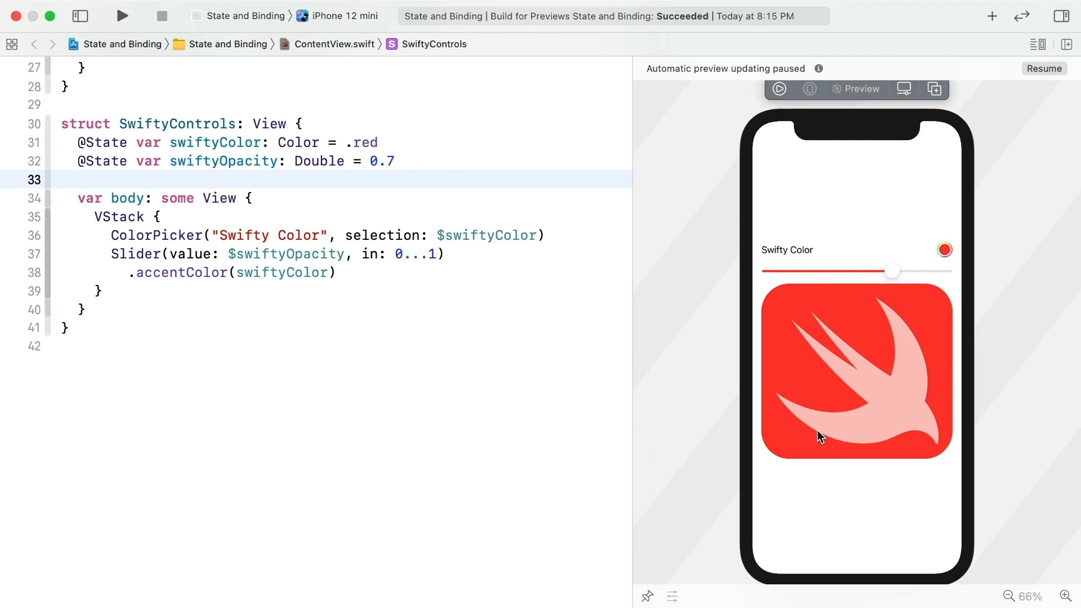
left_click_drag(75, 143, 414, 161)
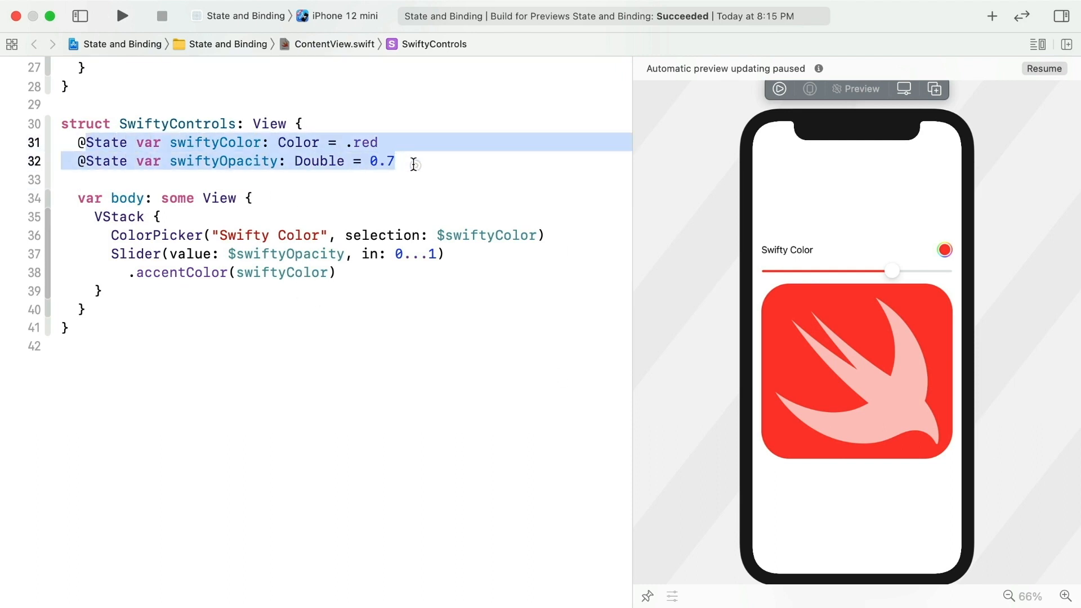
mouse_move(411, 181)
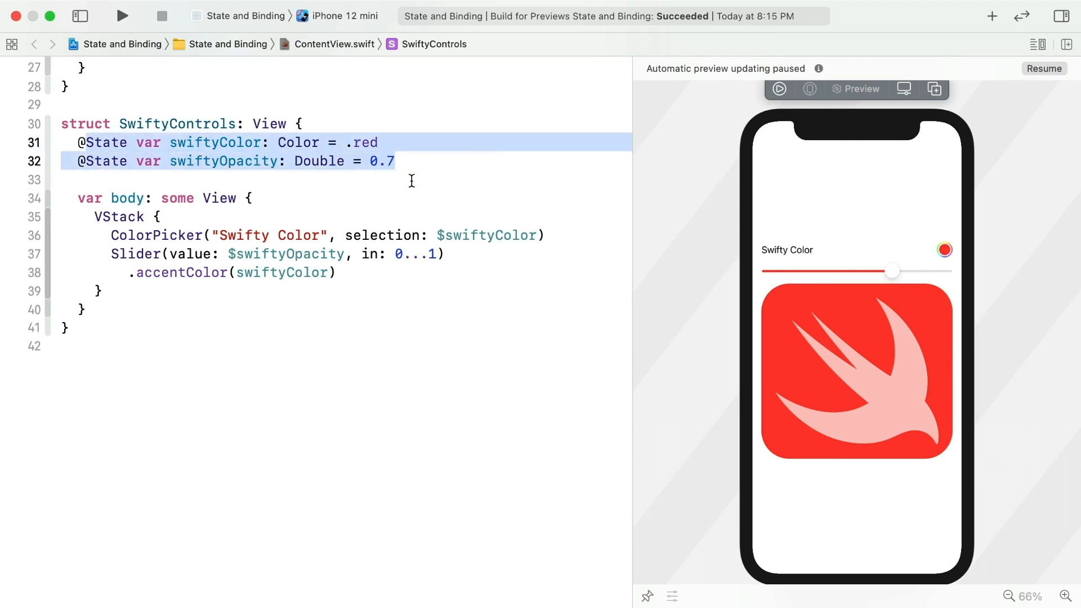
left_click(228, 254)
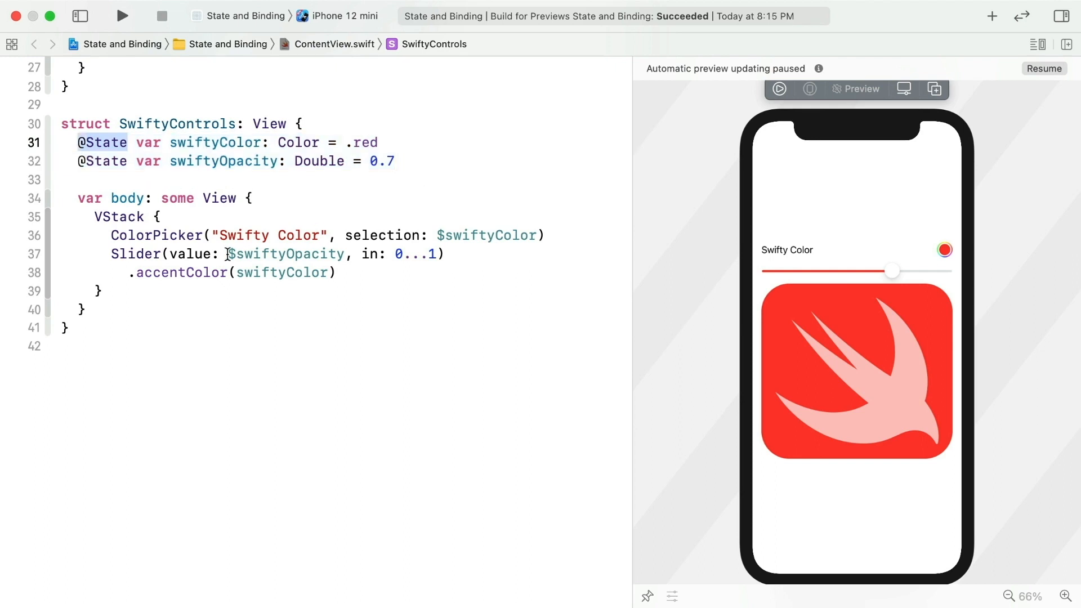
double_click(284, 254)
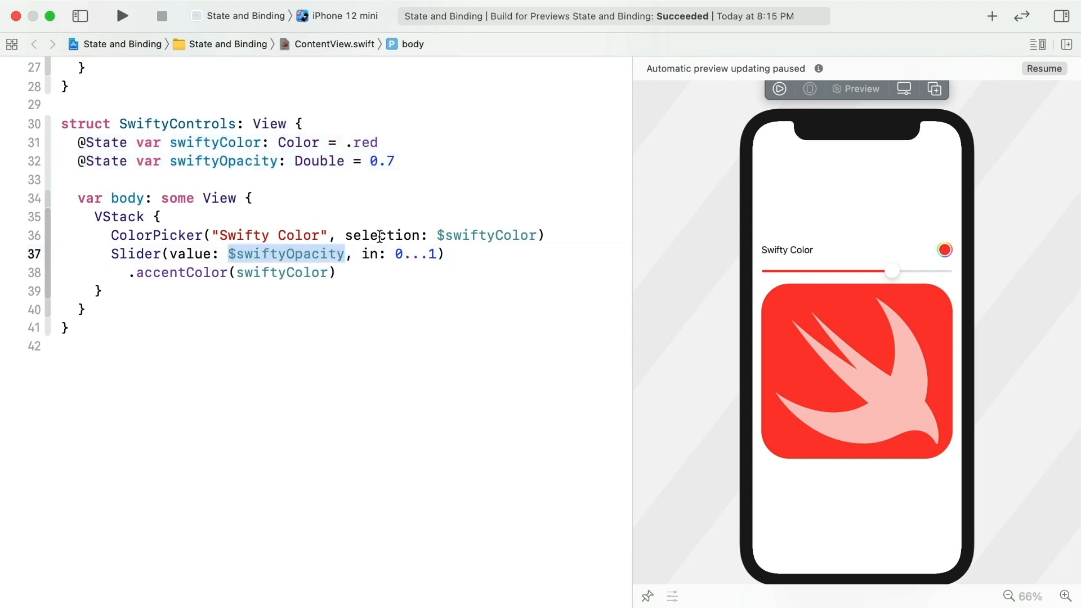
double_click(487, 236)
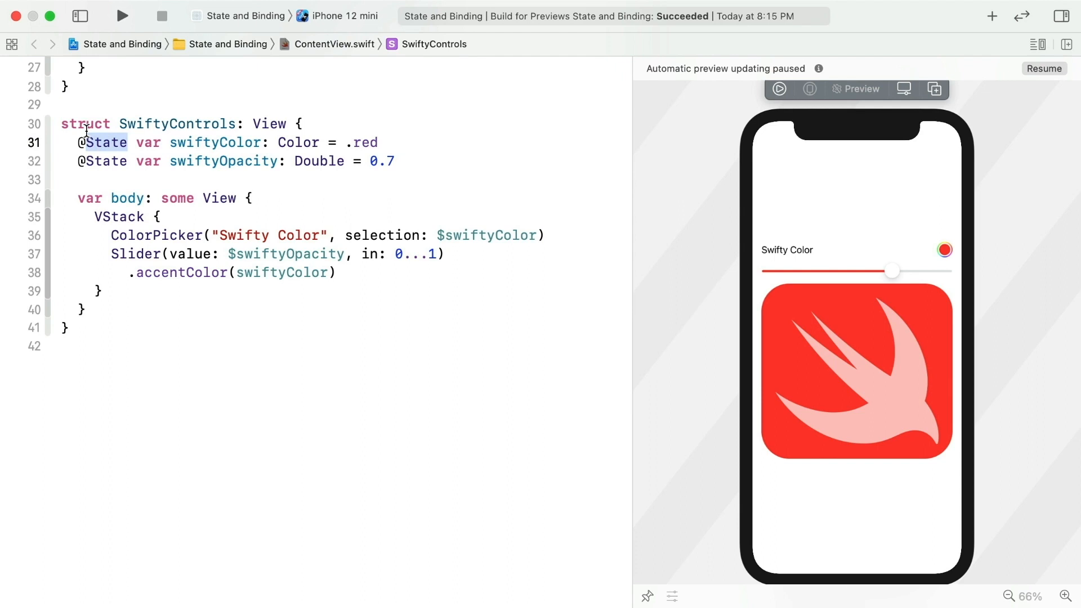
type("Binding")
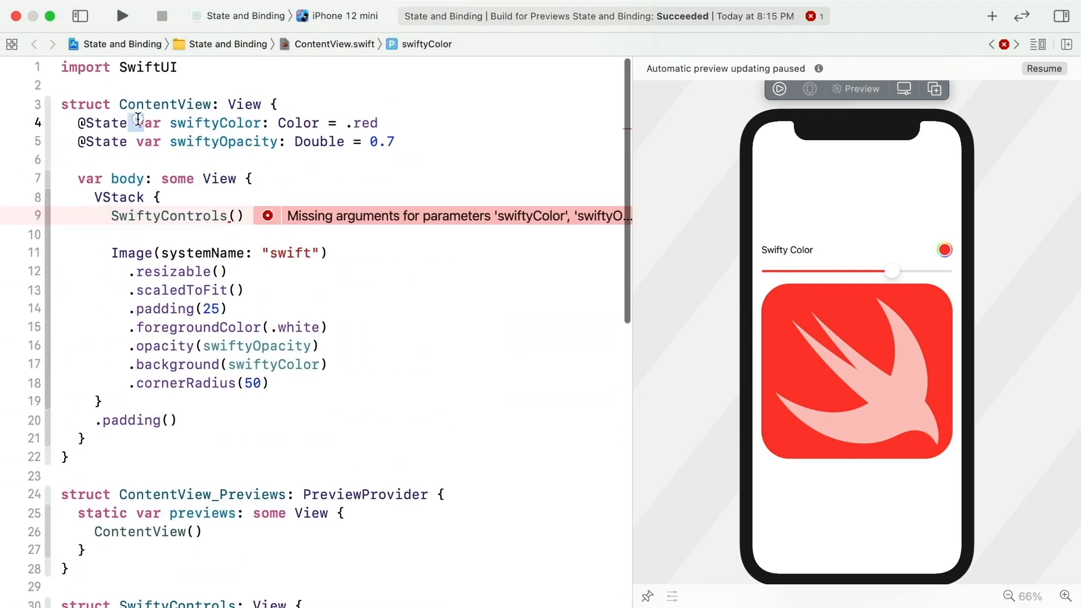
Mark ContentView's swiftyColor and swiftyOpacity state properties private.
type("private")
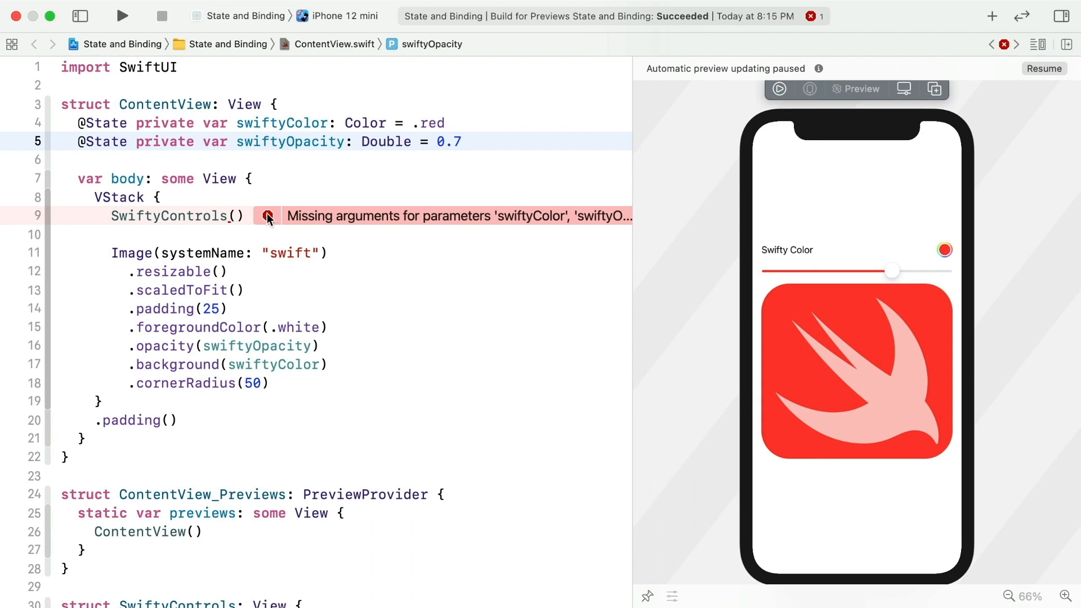
Insert the missing arguments so SwiftyControls receives $swiftyColor and $swiftyOpacity bindings.
left_click(265, 215)
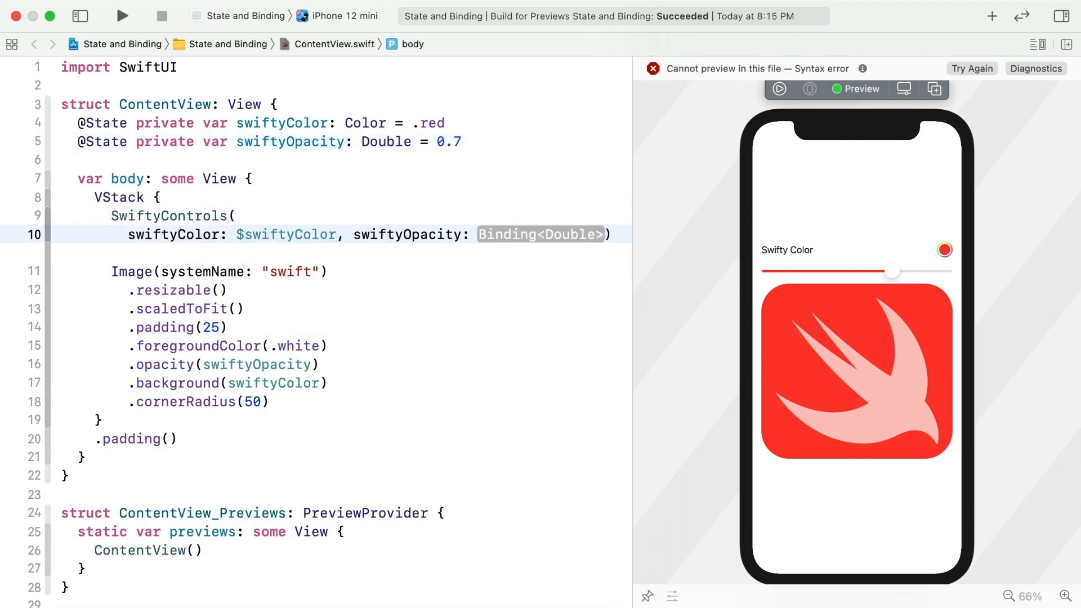
type("$swi)")
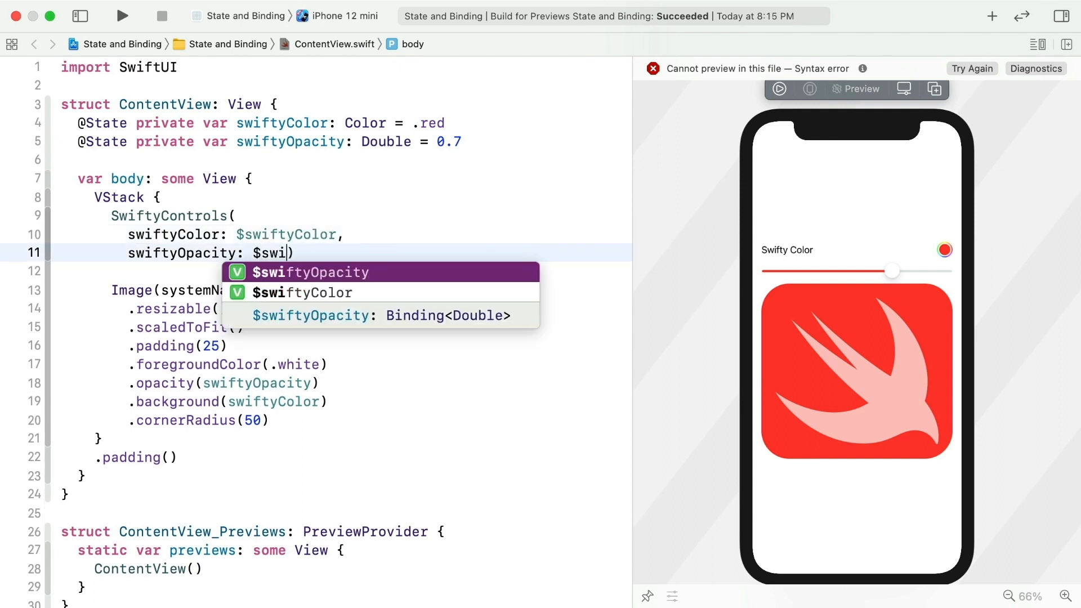
key("Return")
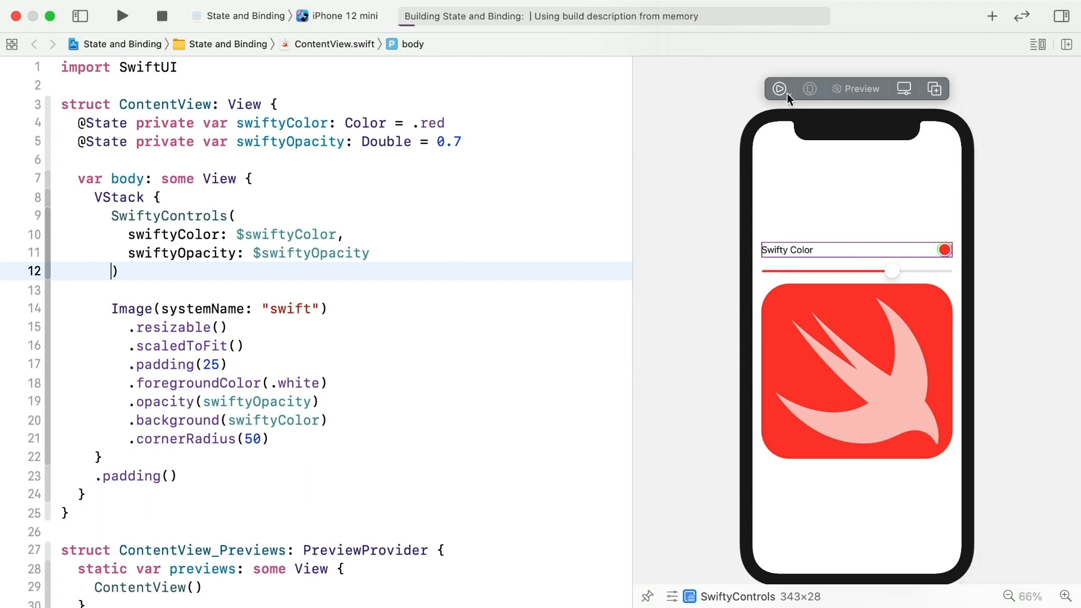
Start live preview, pick a purple Swifty Color for the logo, and reopen the colour choices.
left_click(779, 88)
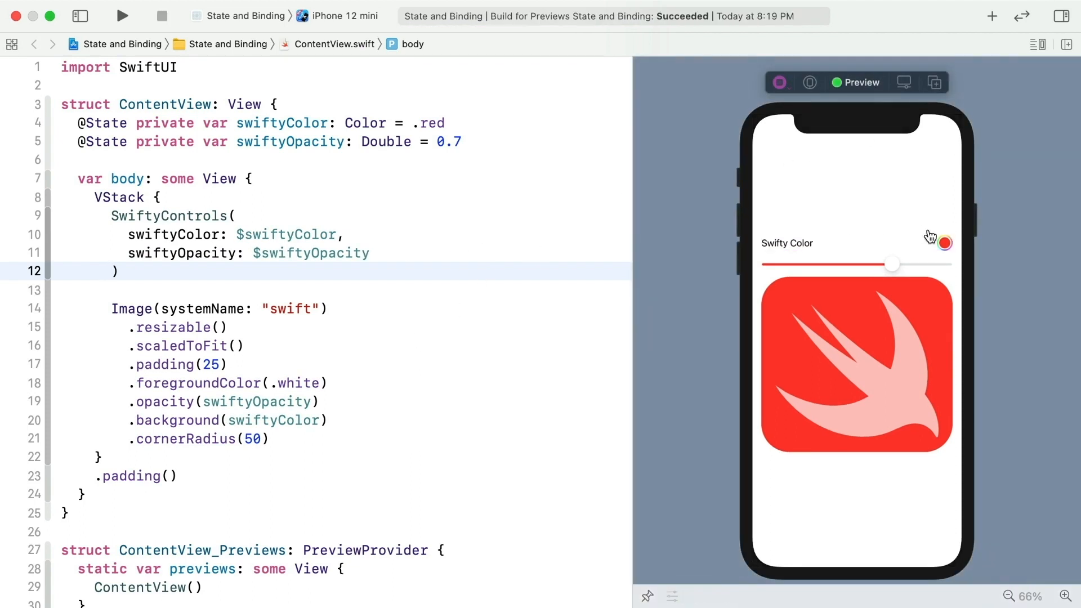
left_click(944, 243)
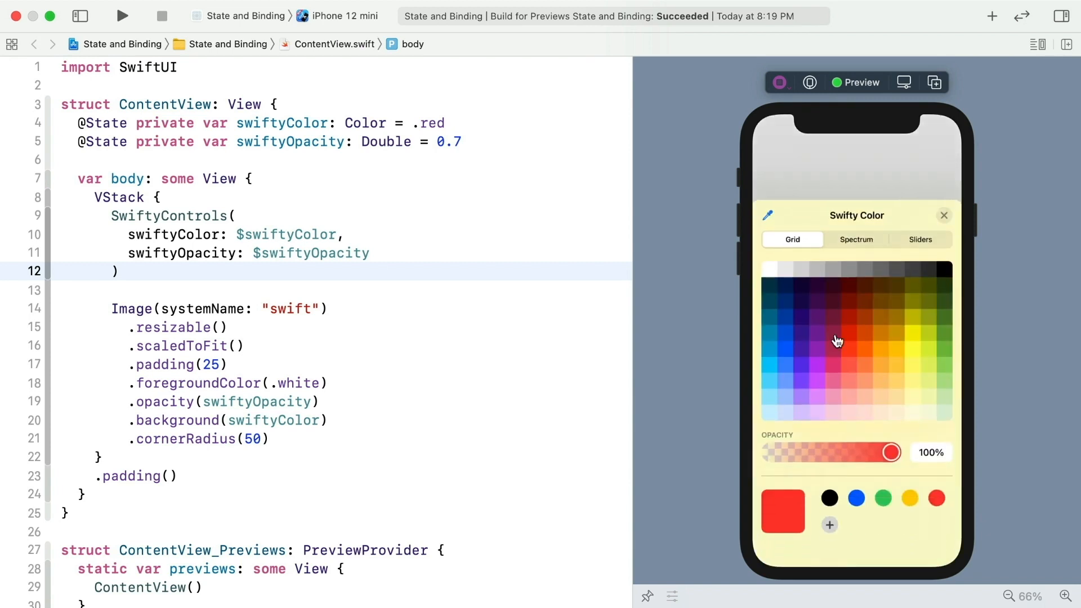
left_click(944, 215)
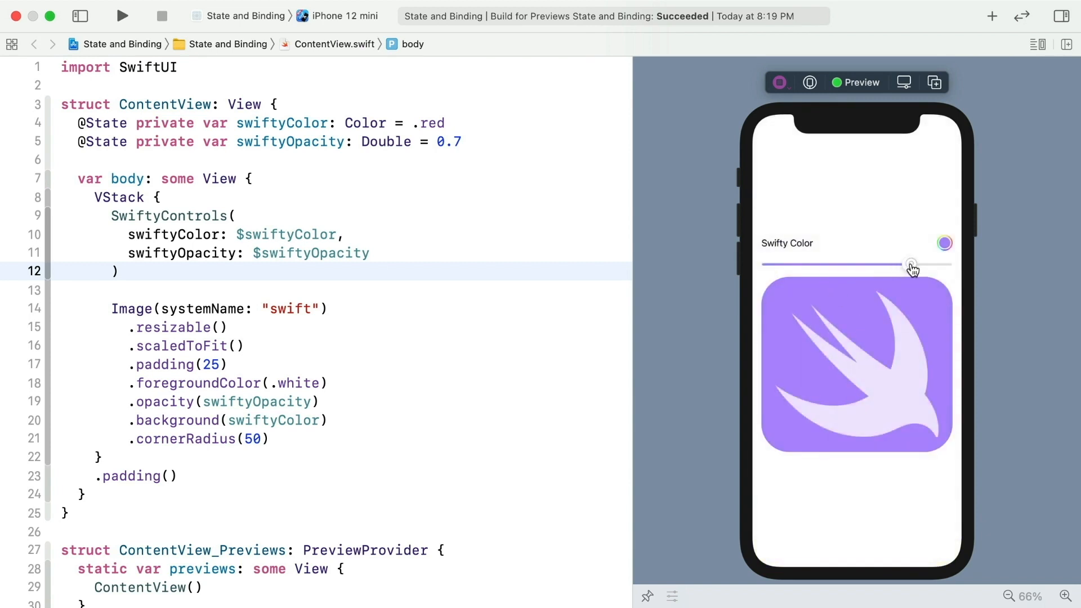
left_click(944, 243)
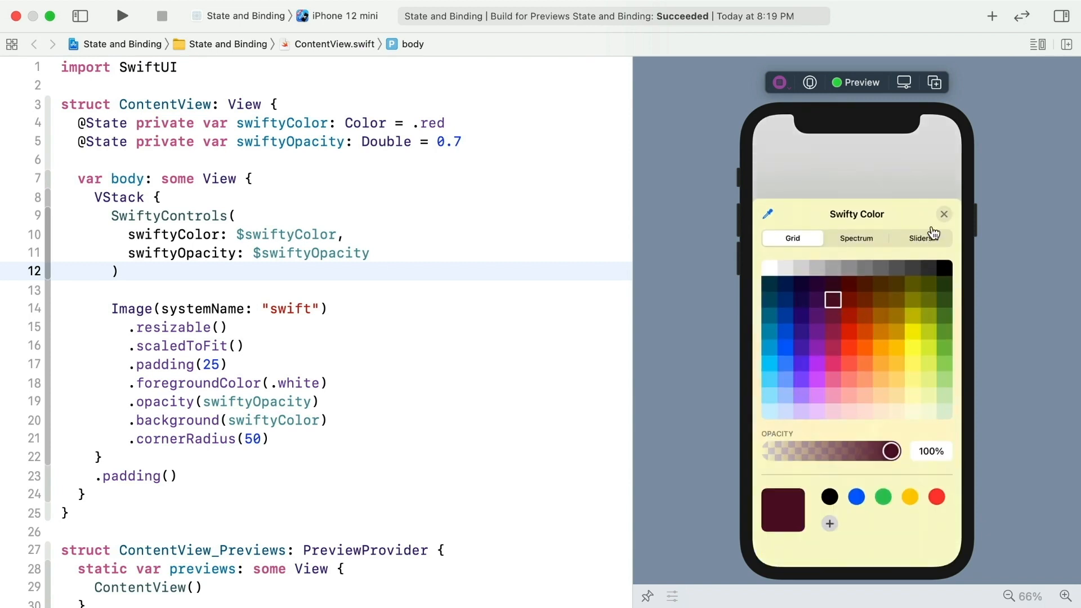